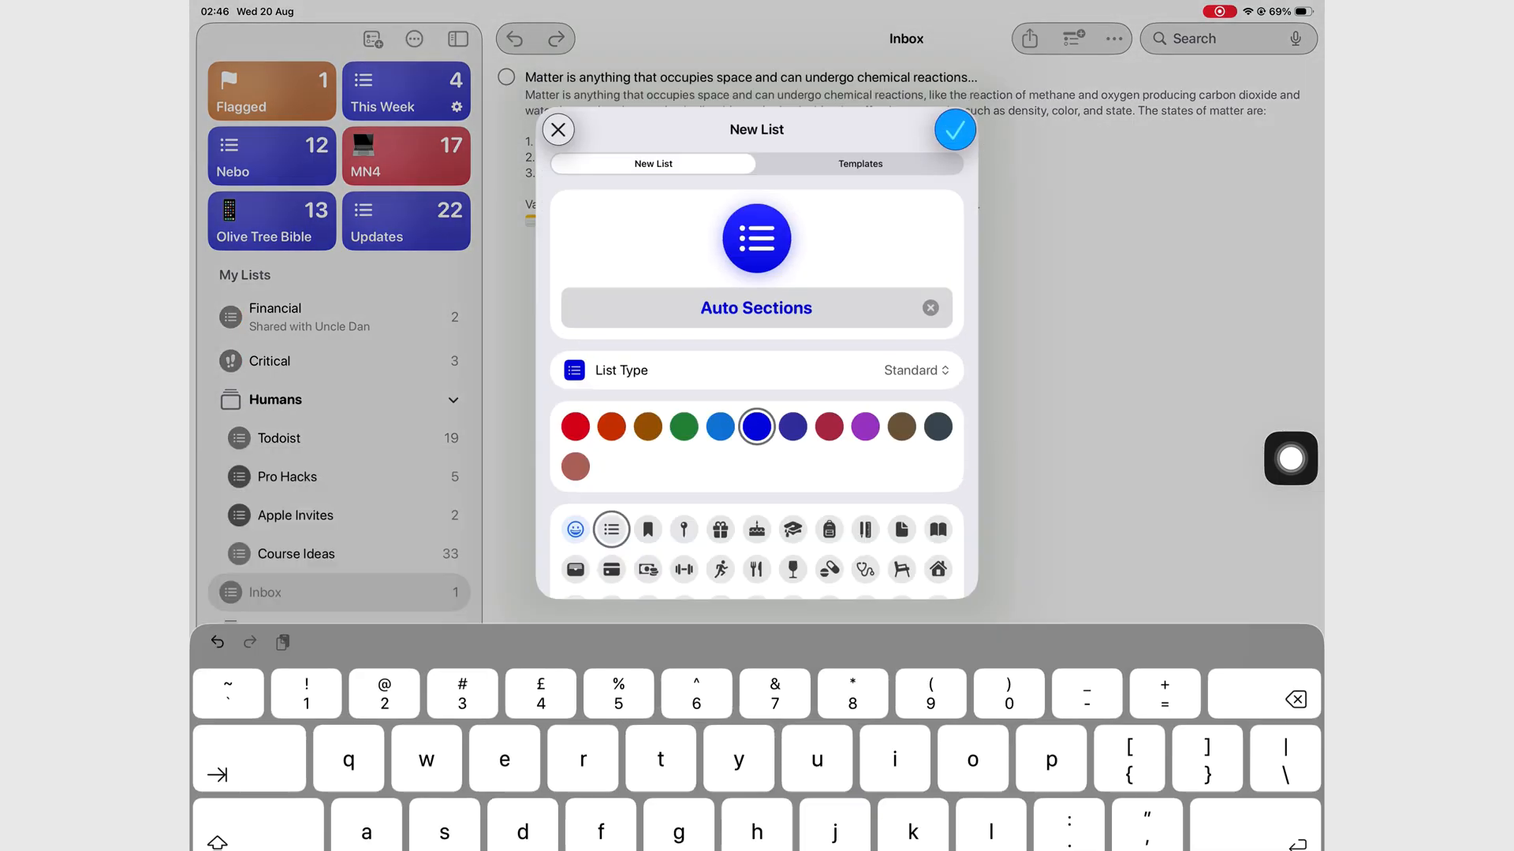
Confirm the Auto Sections list and add Exercise, Journal, Review daily plan, Prepare presentation, Weekly team reminders
{"action": "left_click", "coordinate": [954, 129]}
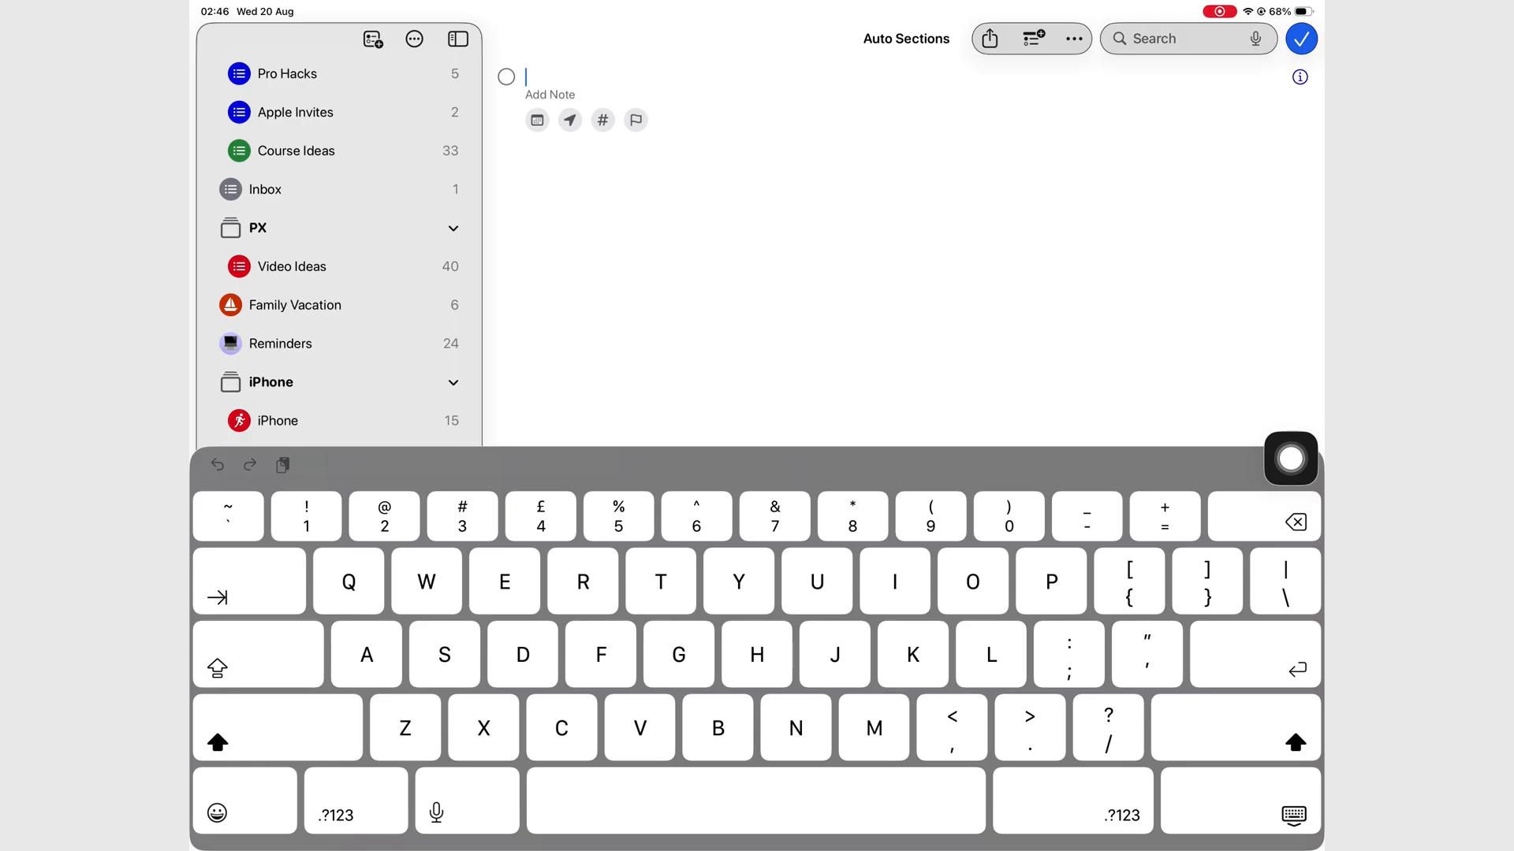
{"action": "type", "text": "Exercise"}
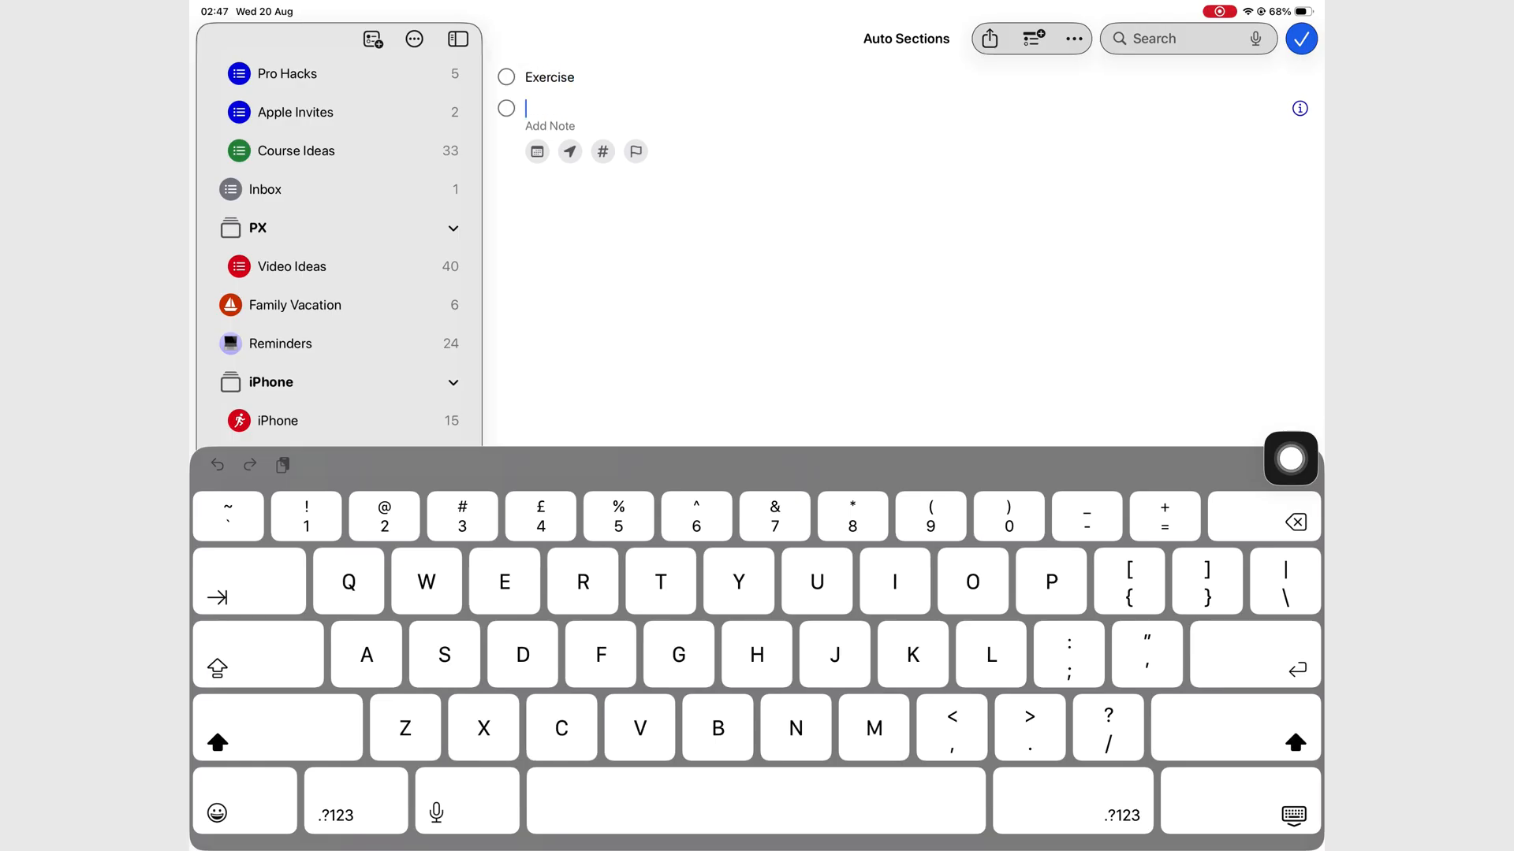
{"action": "type", "text": "Journal"}
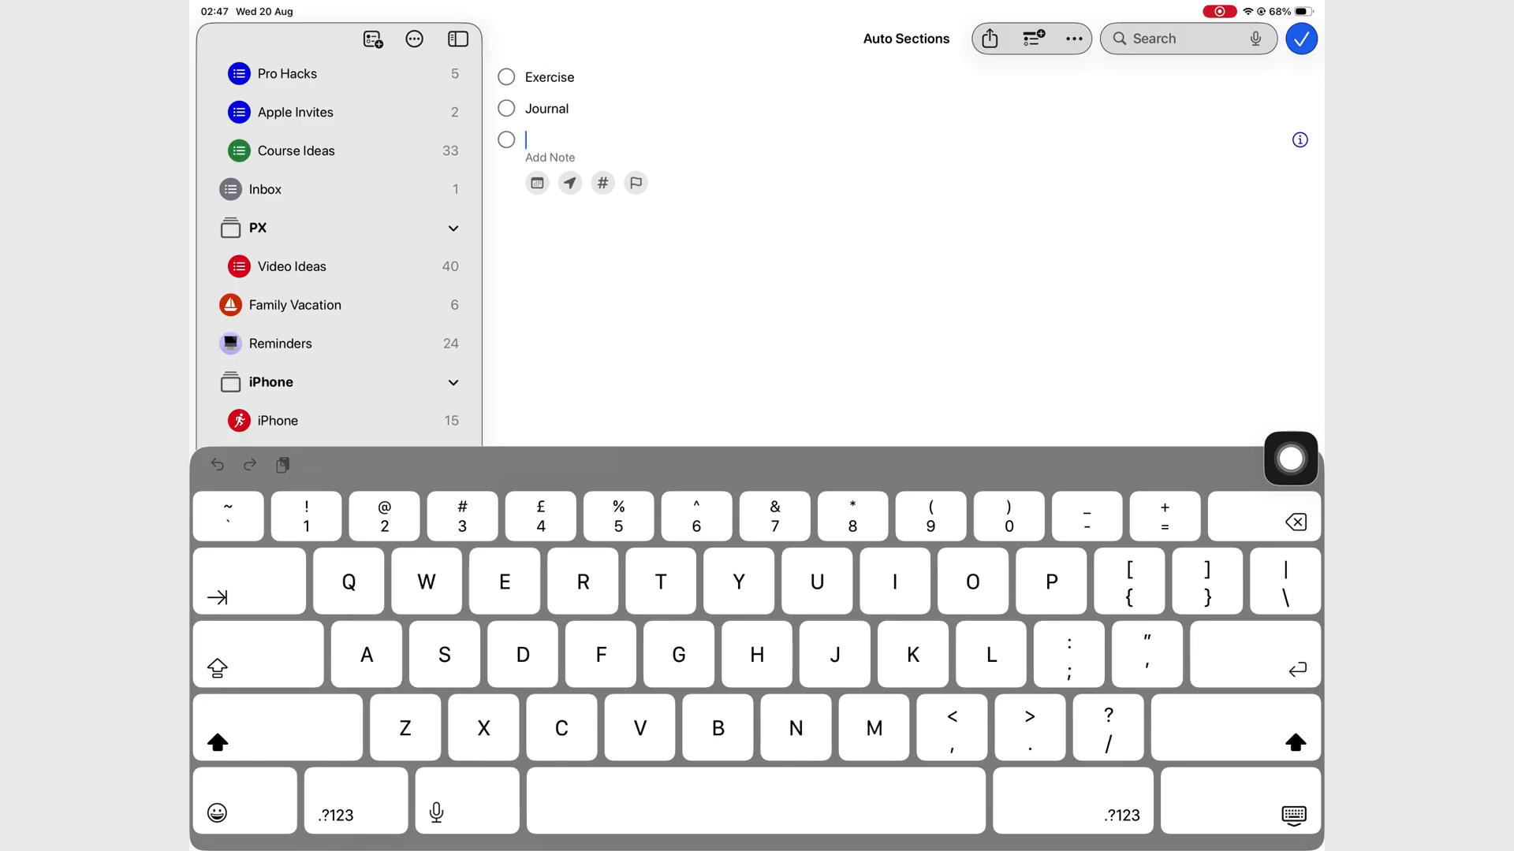
{"action": "type", "text": "Review daily plan"}
{"action": "type", "text": "Reply emails"}
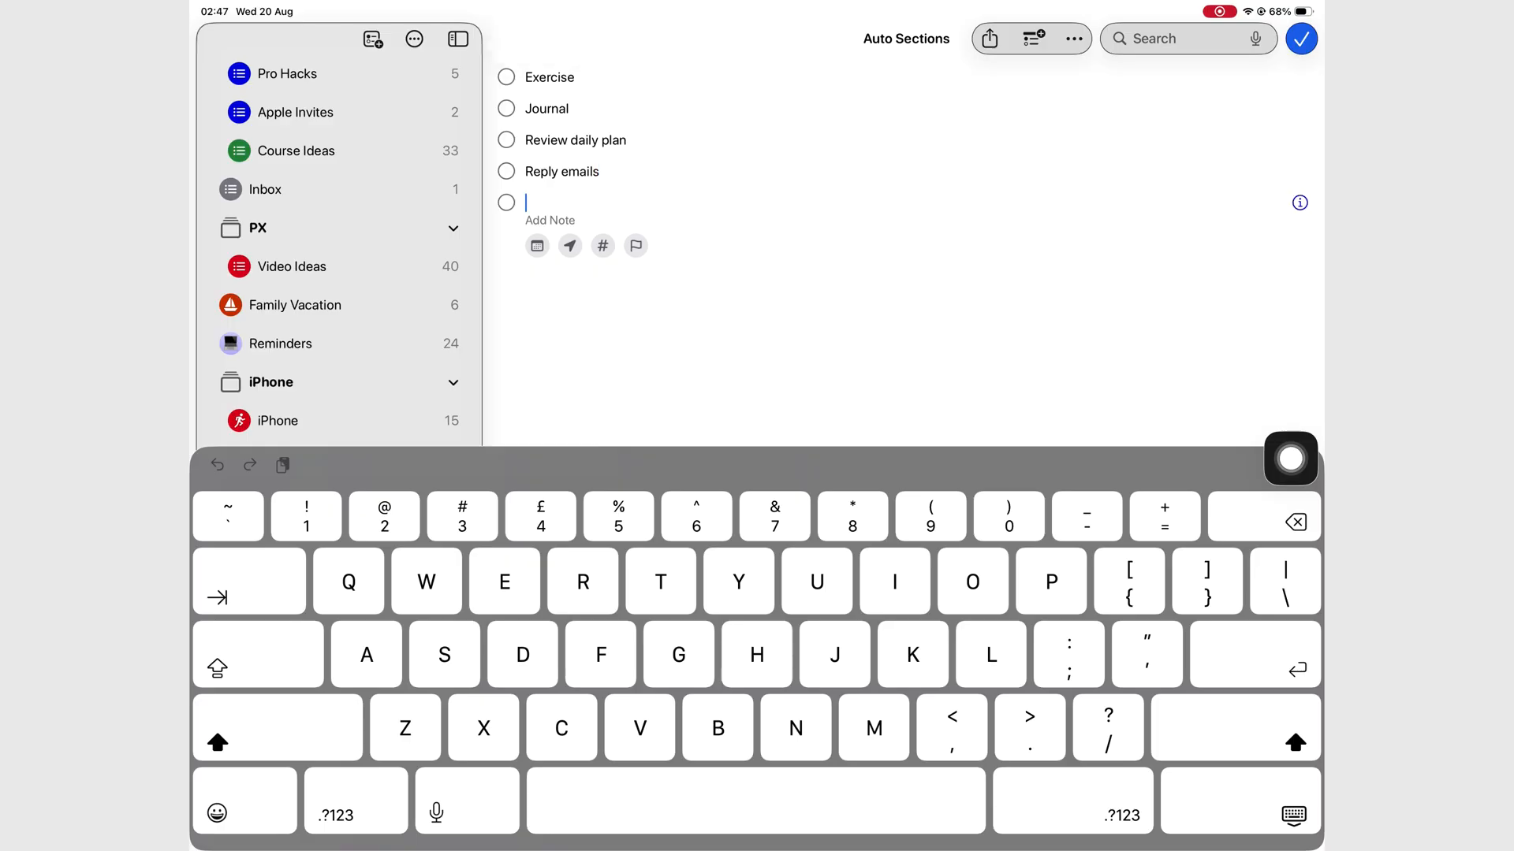
{"action": "type", "text": "Prepare presentation slides"}
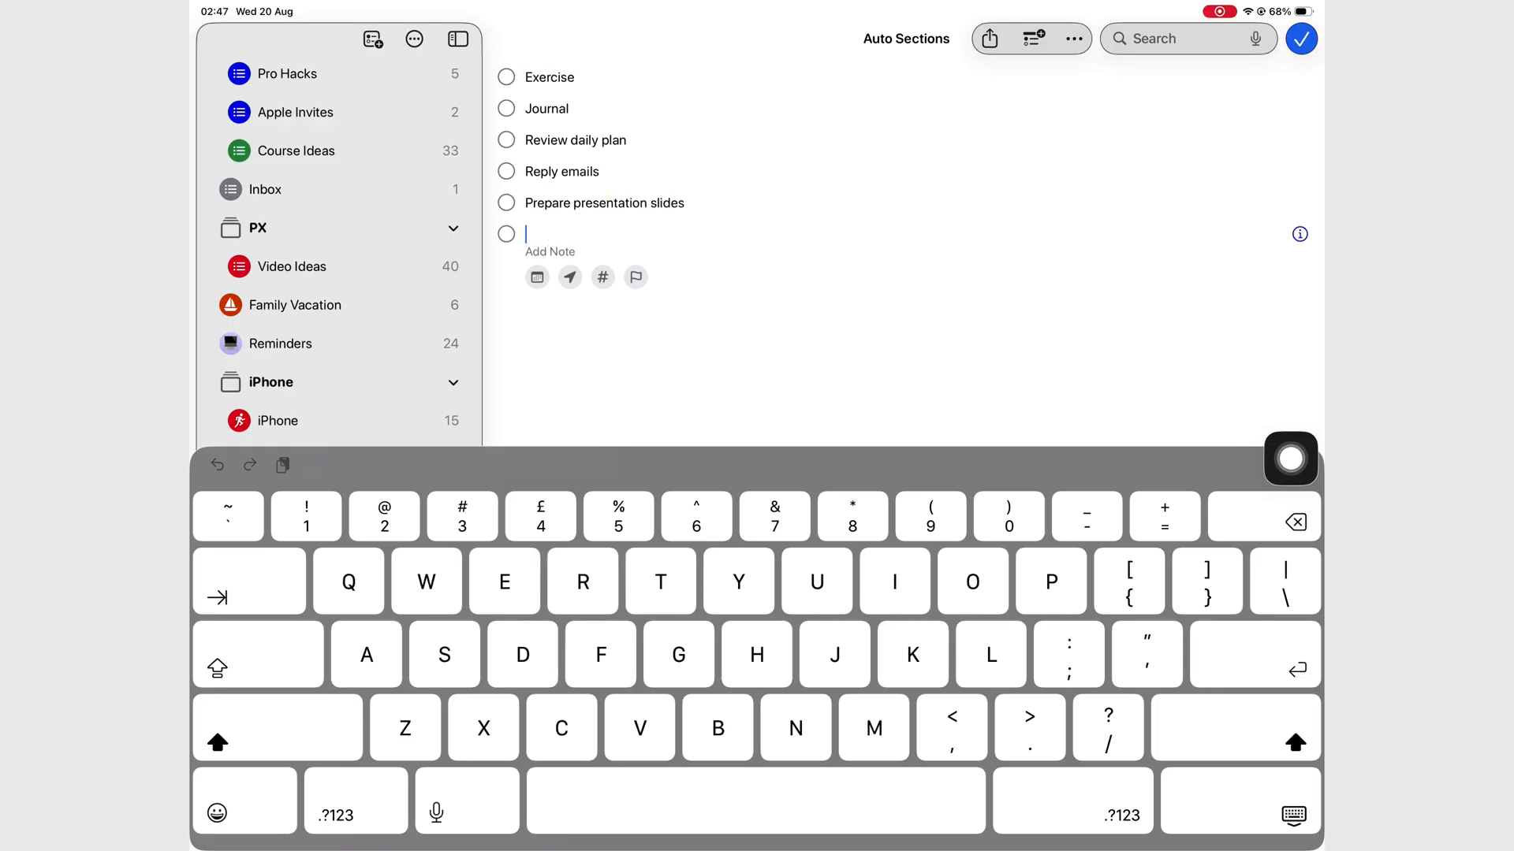
{"action": "type", "text": "Weekly team check-in"}
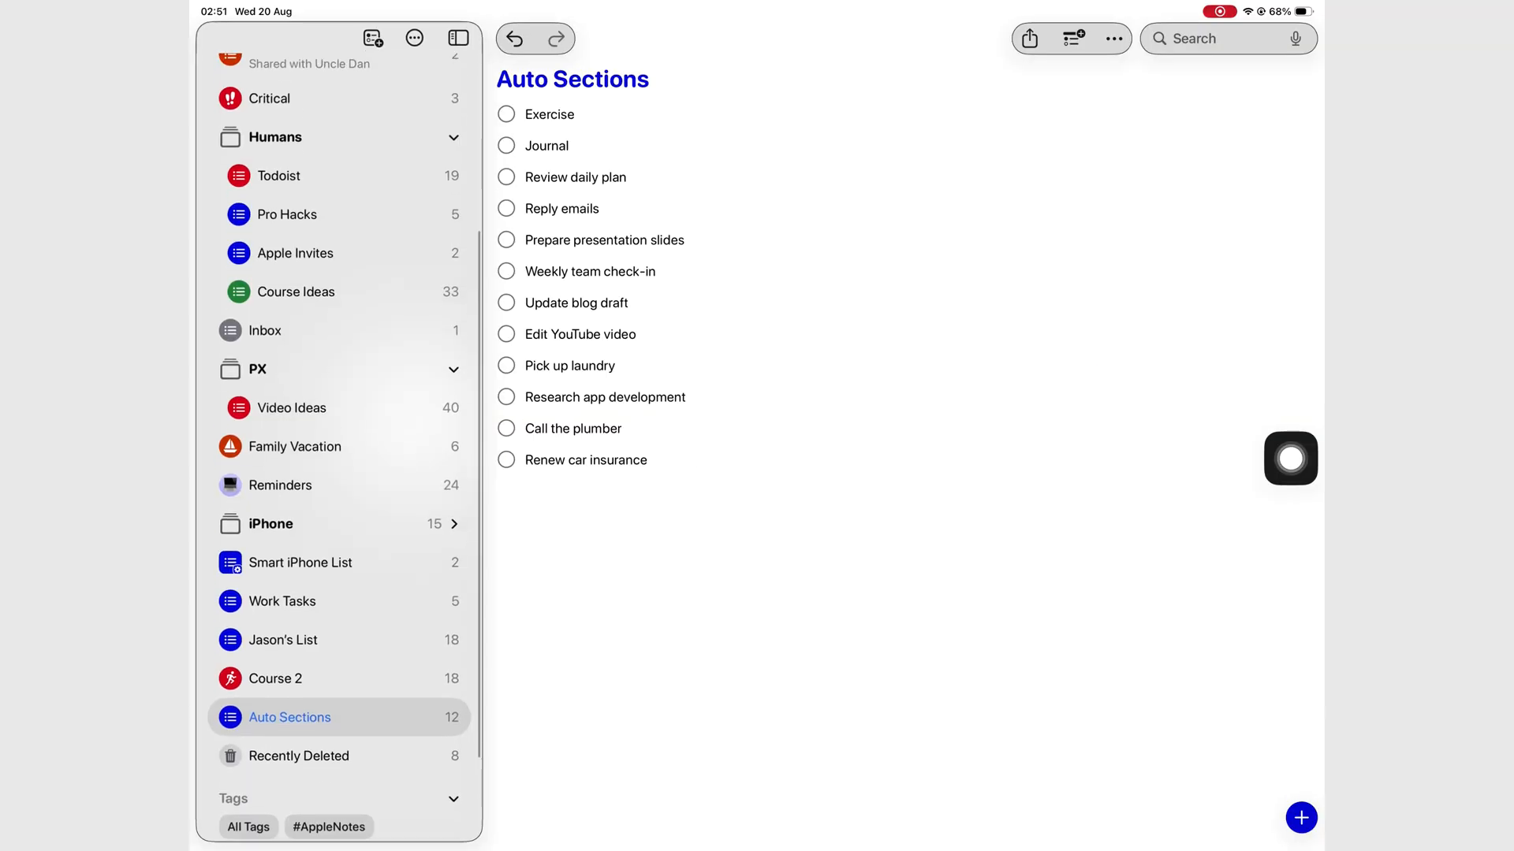
Collapse the Humans and PX groups, delete Family Vacation and Reminders, and toggle the sidebar
{"action": "scroll", "scroll_direction": "down", "scroll_amount": 3}
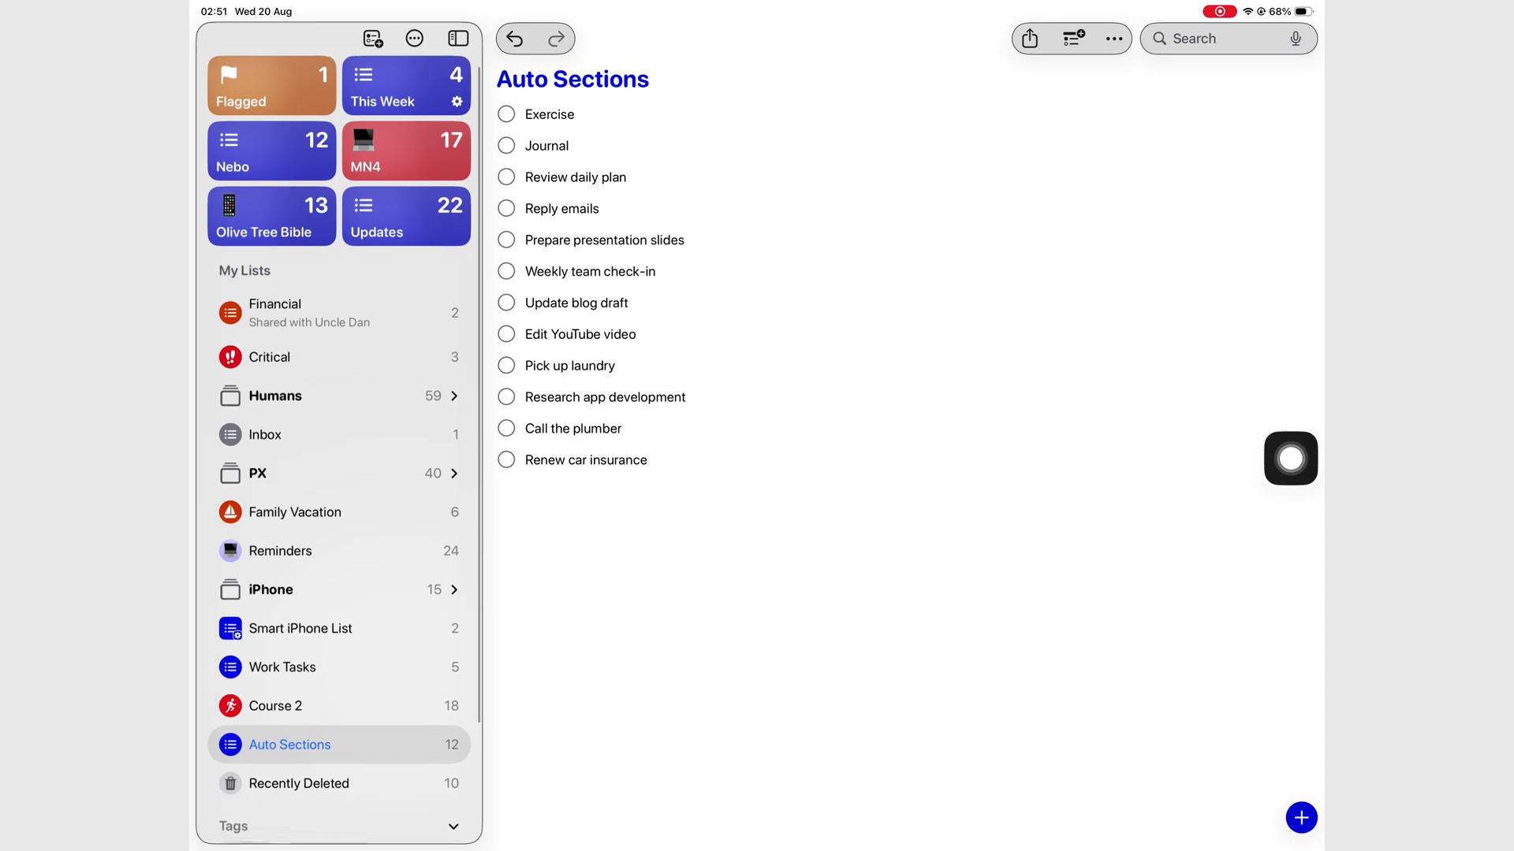
{"action": "left_click", "coordinate": [279, 550]}
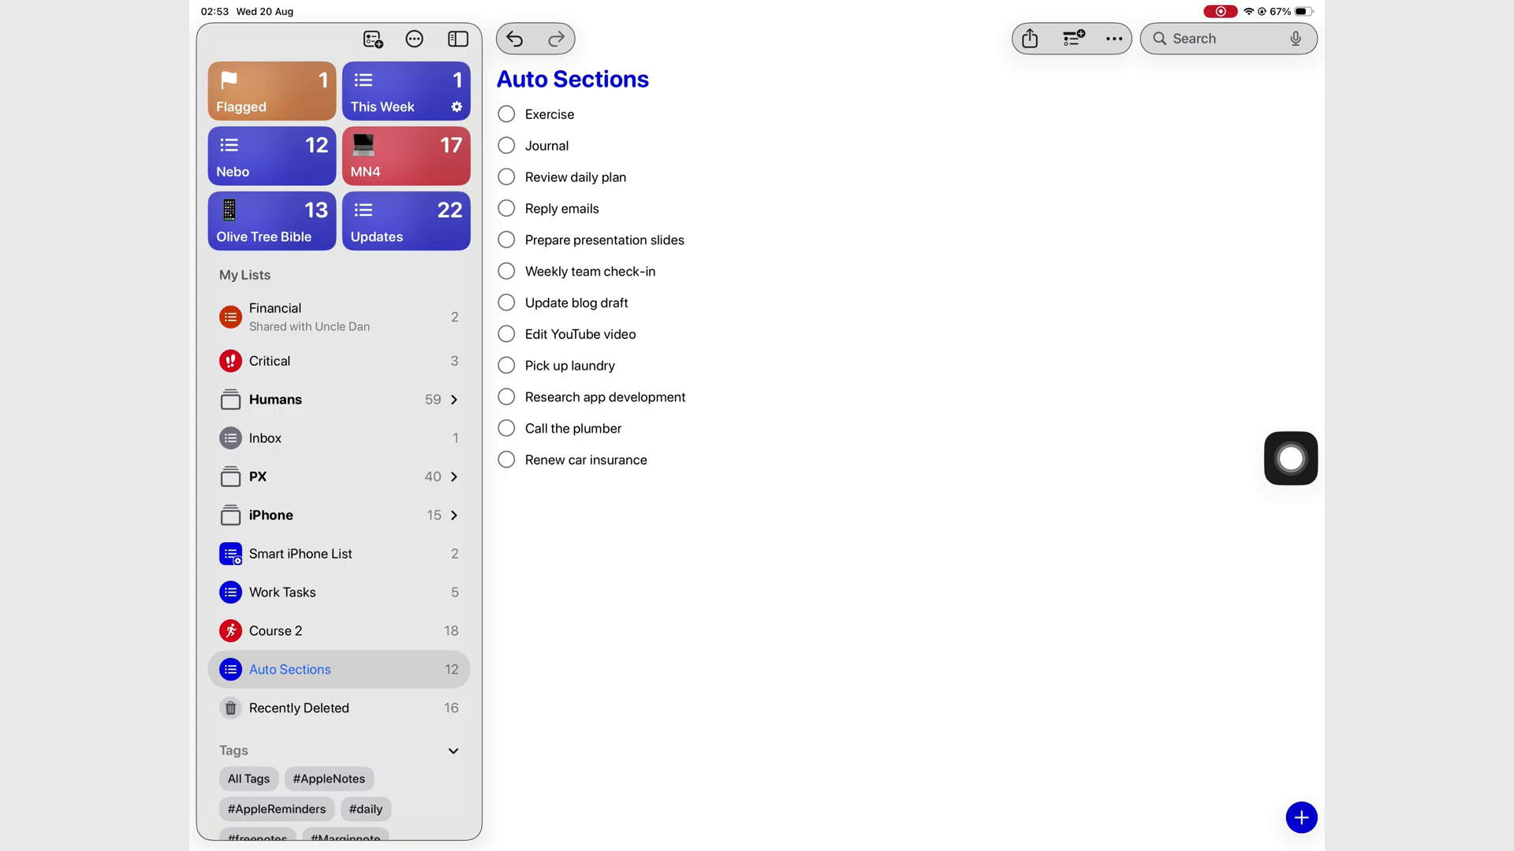
{"action": "left_click", "coordinate": [458, 39]}
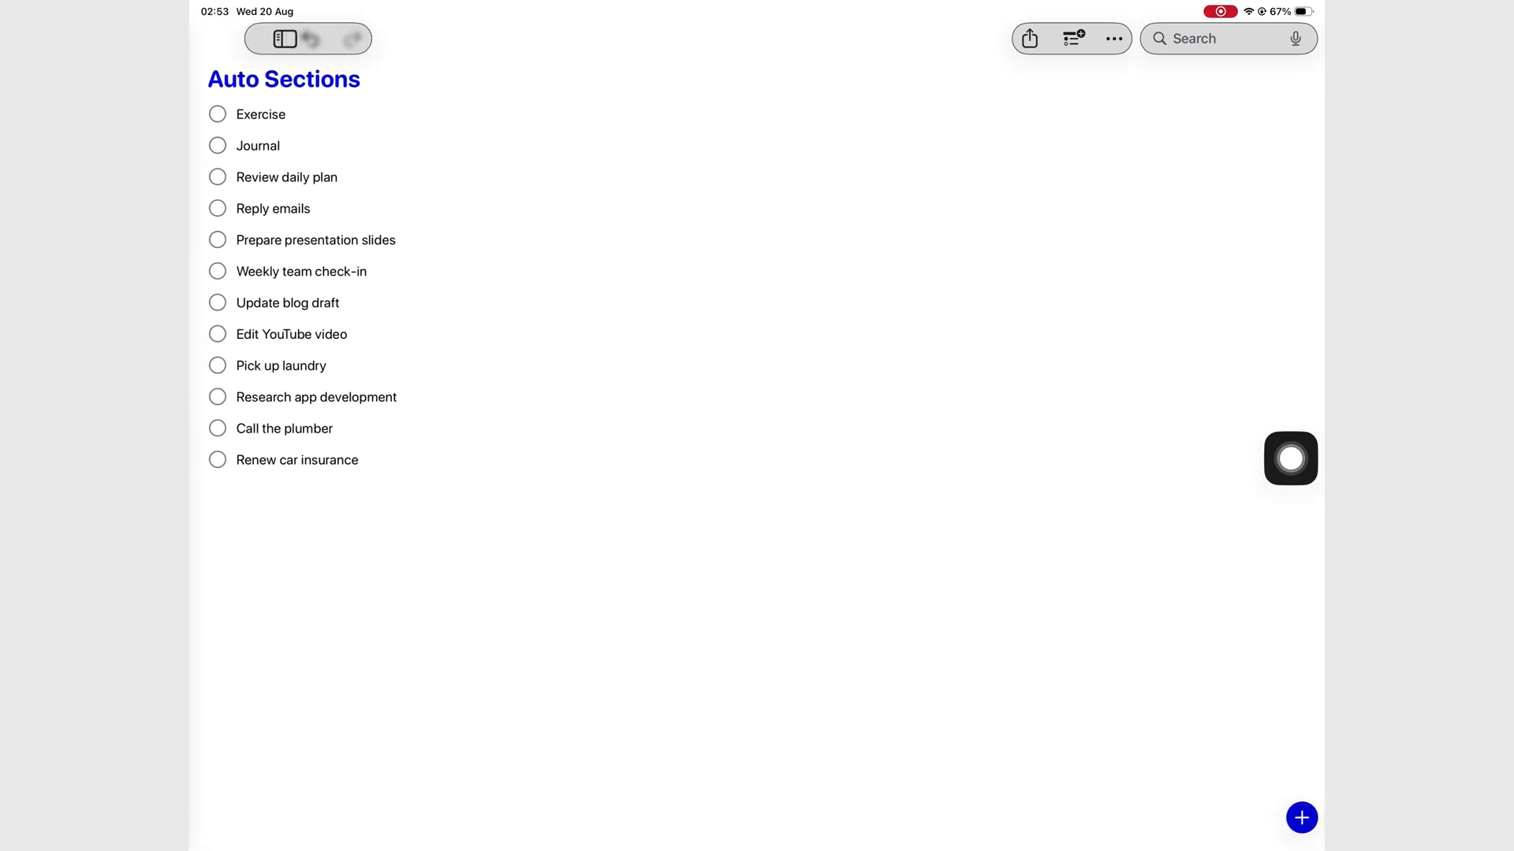
{"action": "left_click", "coordinate": [284, 39]}
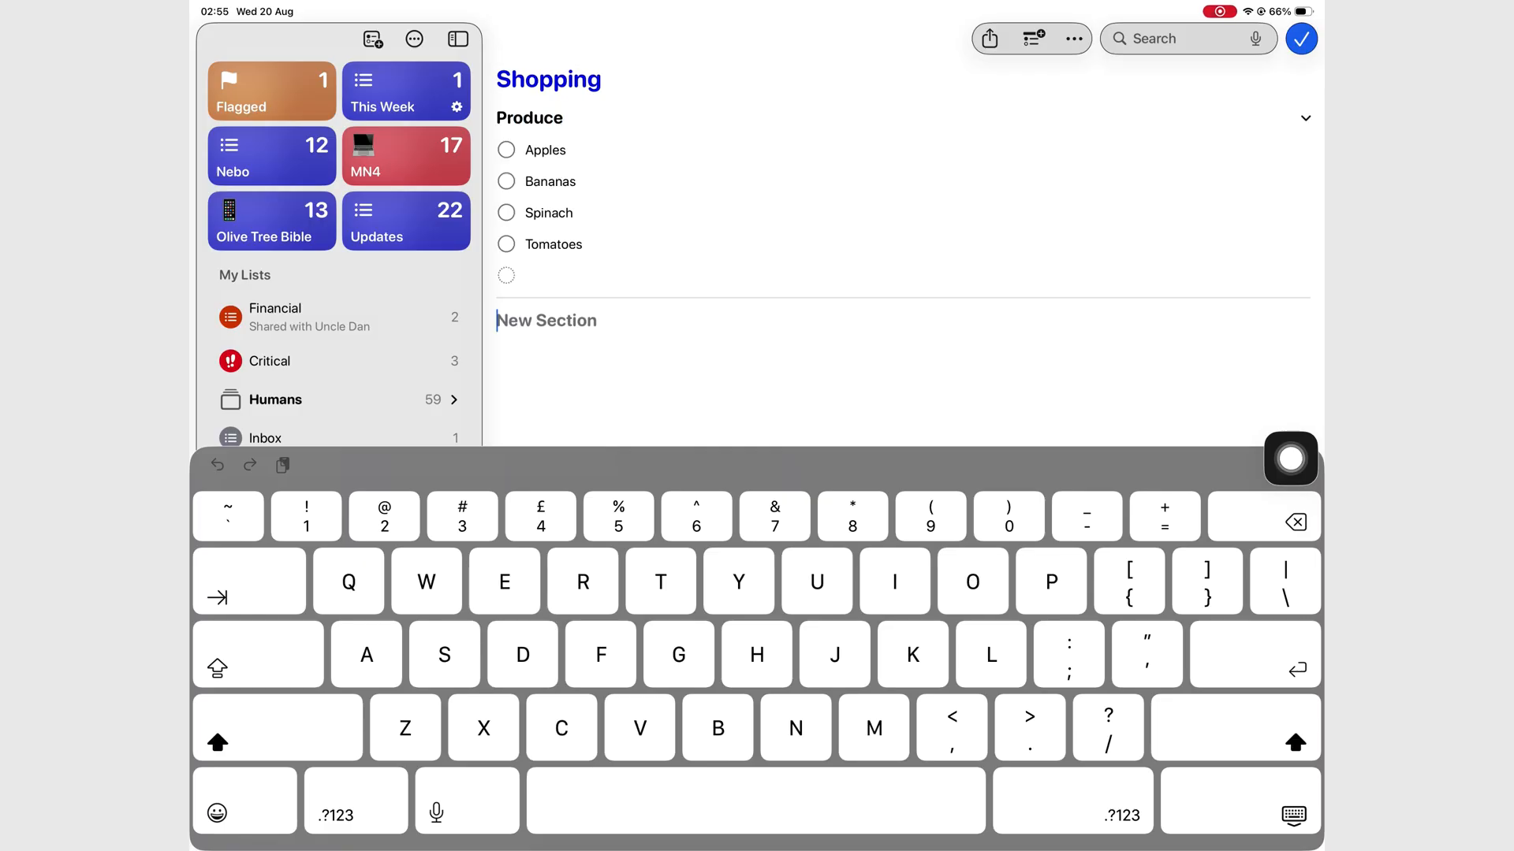
Add a Dairy and Eggs section with Milk and Yoghurt to Shopping
{"action": "type", "text": "Dairy and Eggs"}
{"action": "type", "text": "Milk"}
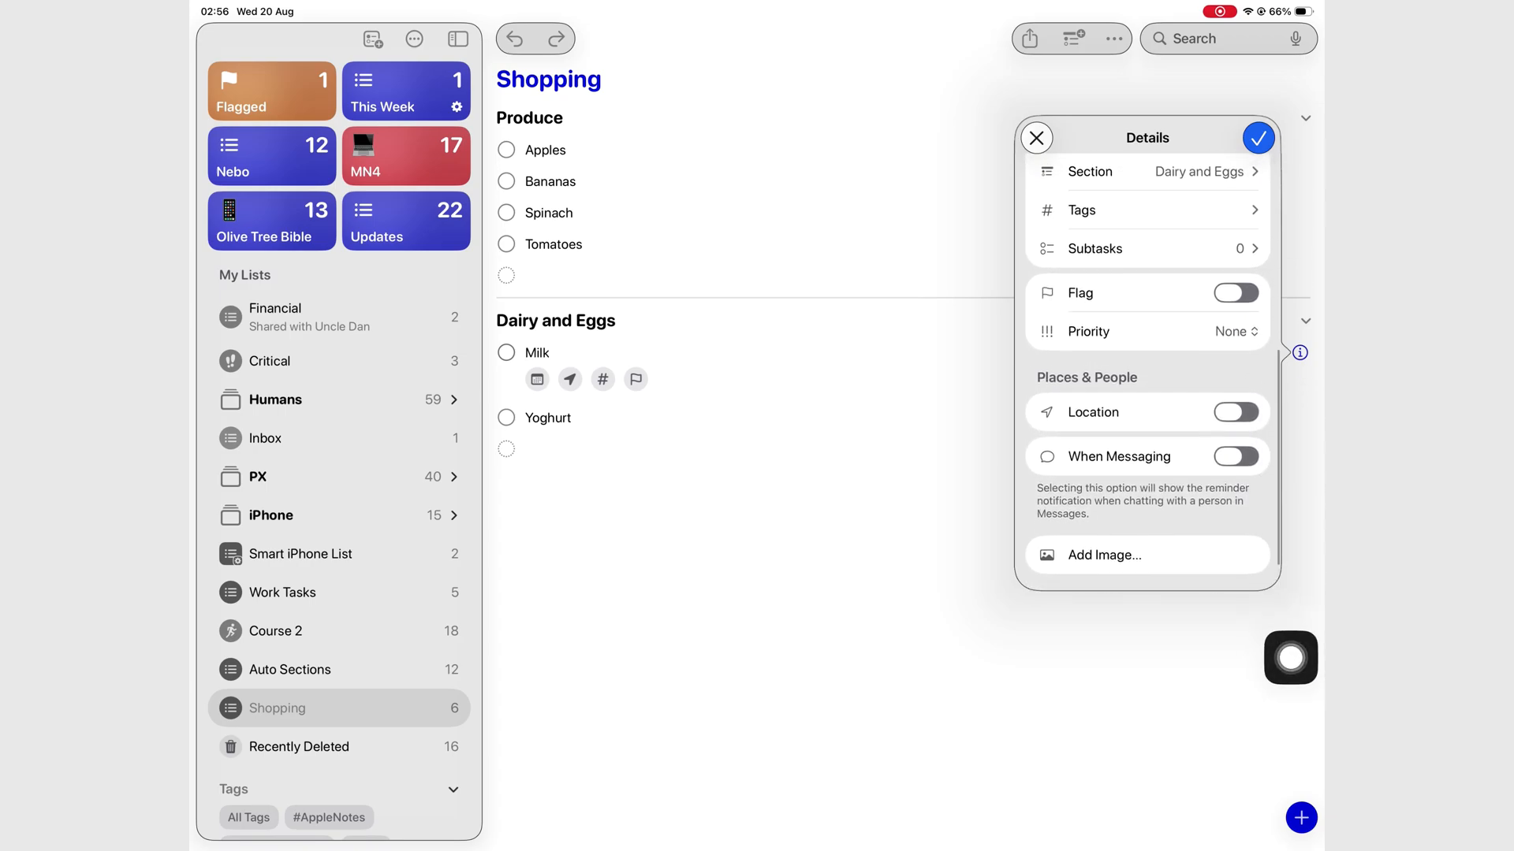
{"action": "scroll", "scroll_direction": "down", "scroll_amount": 3}
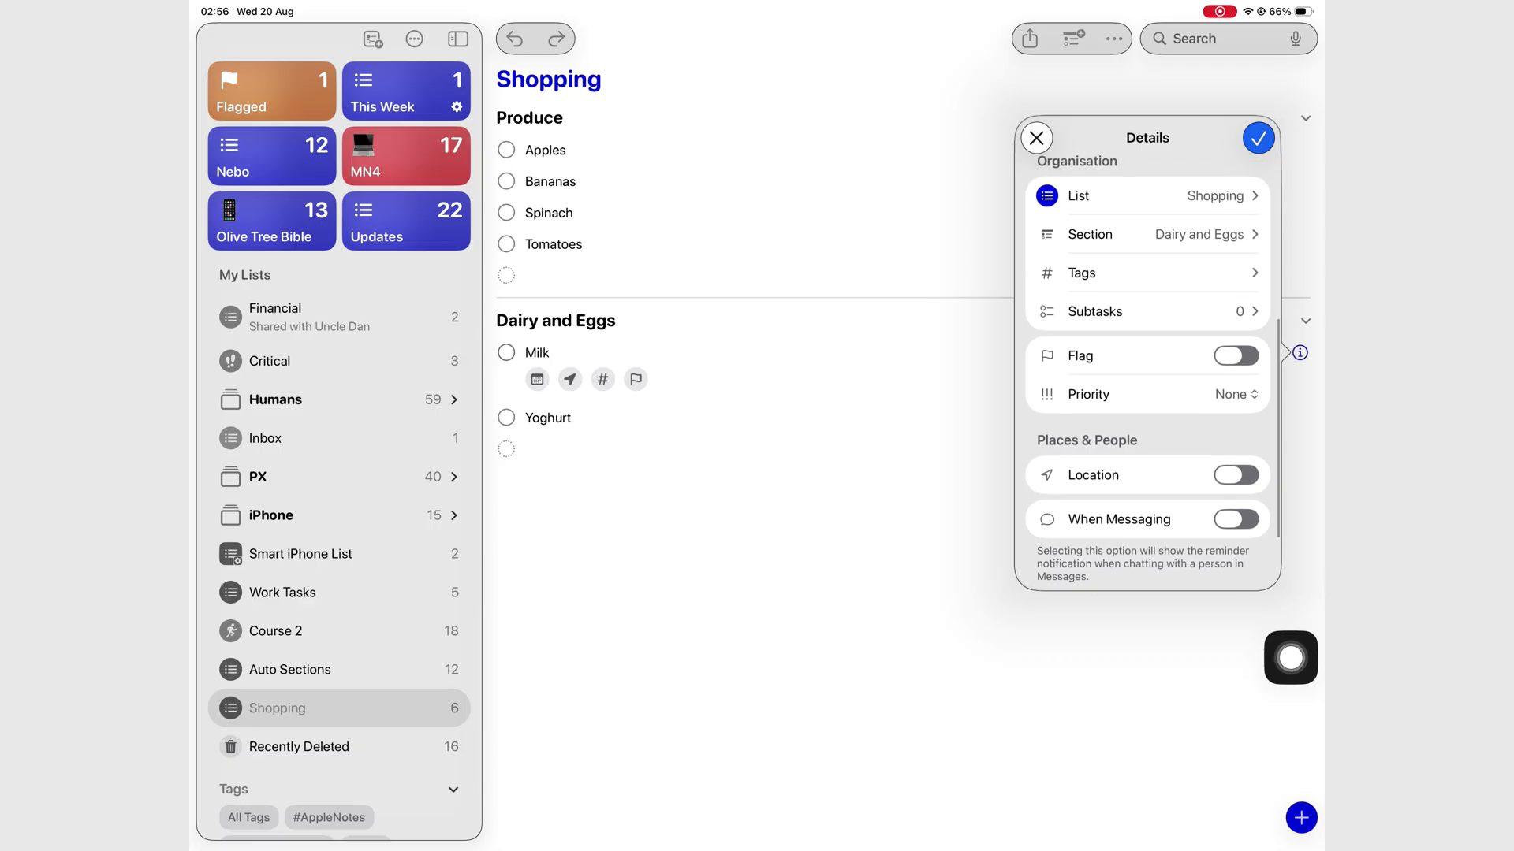
{"action": "left_click", "coordinate": [1256, 137]}
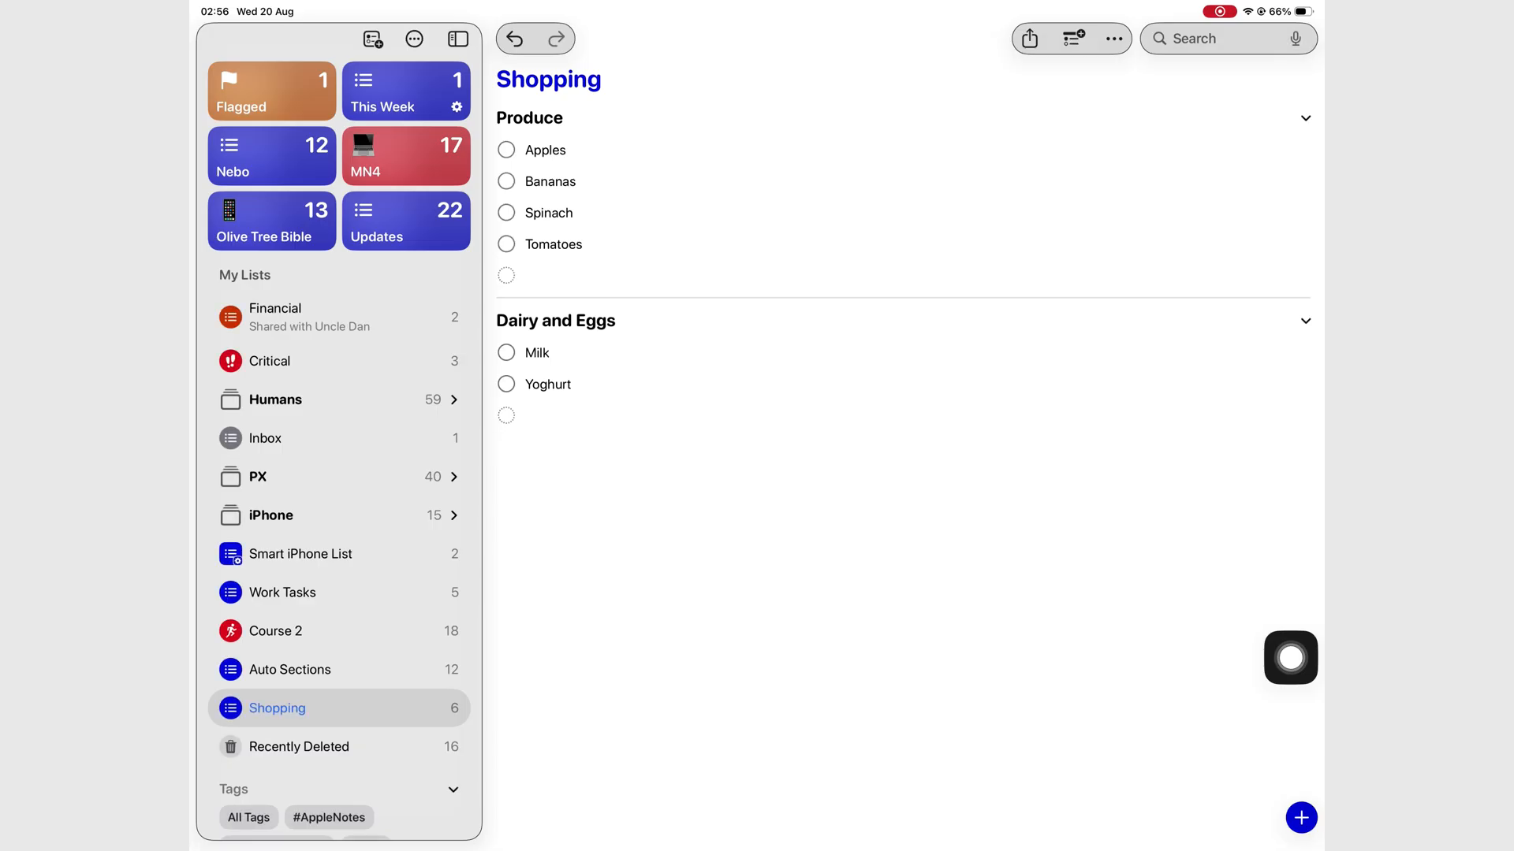
Note 'No more keyboard t… How fantastic is this?' on Milk, then return to Auto Sections
{"action": "left_click", "coordinate": [537, 352]}
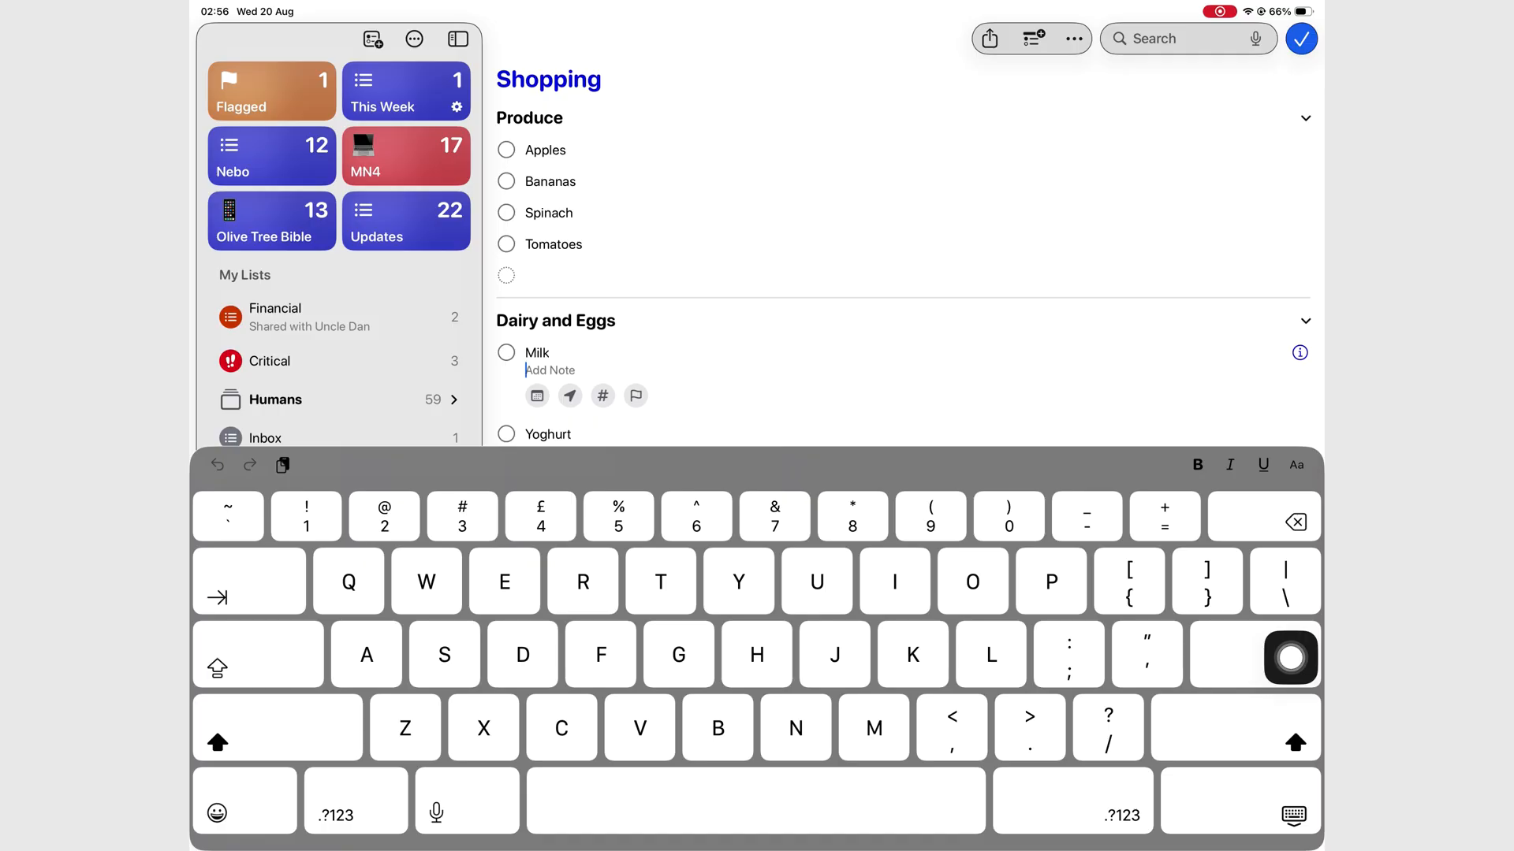
{"action": "type", "text": "No more keyboard toolbar. Look at that!"}
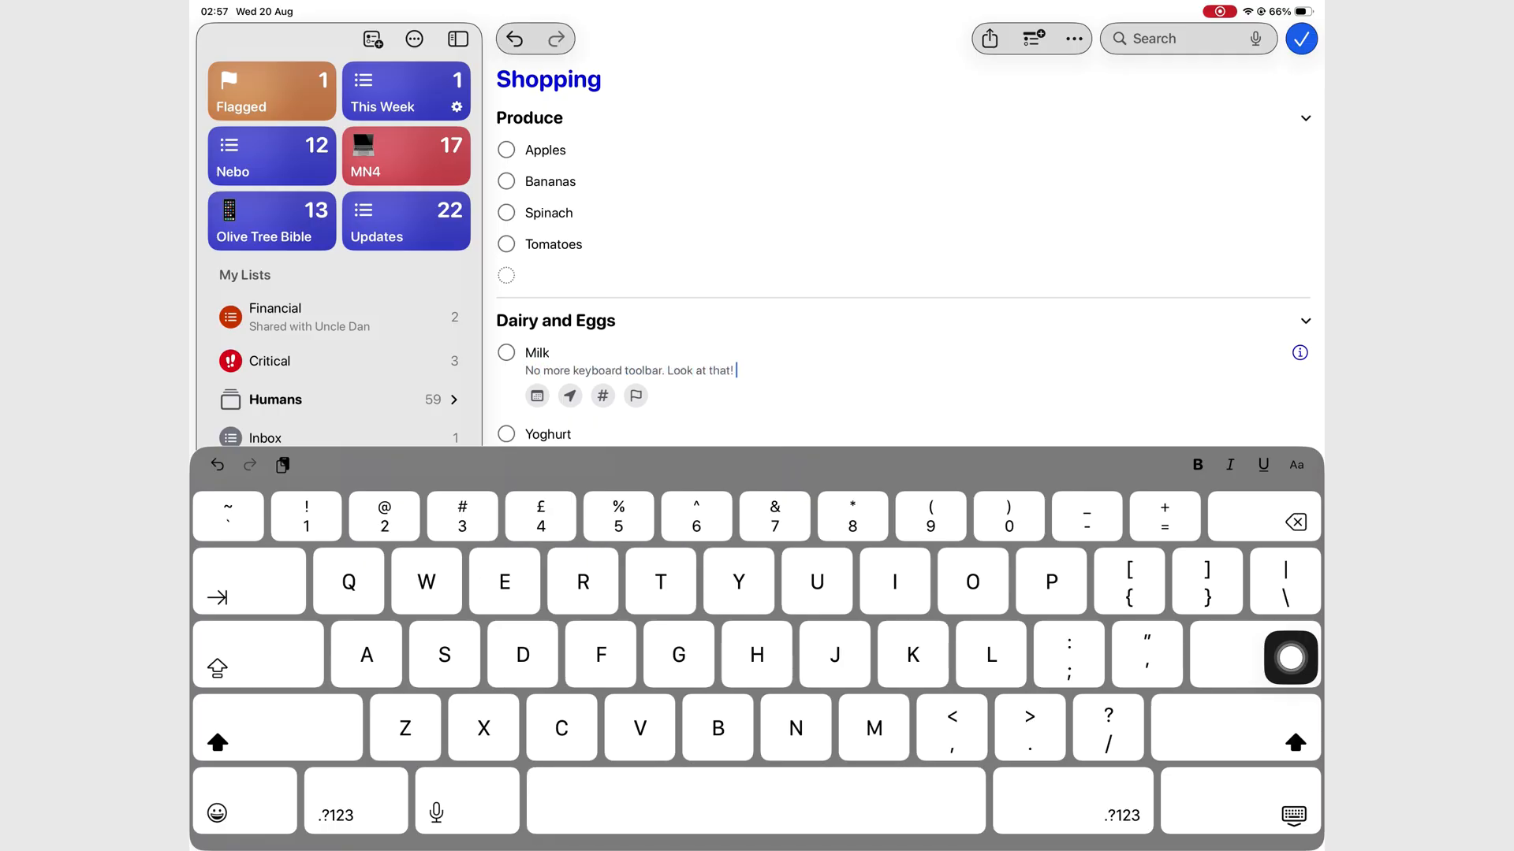
{"action": "type", "text": "How fantastic is this?"}
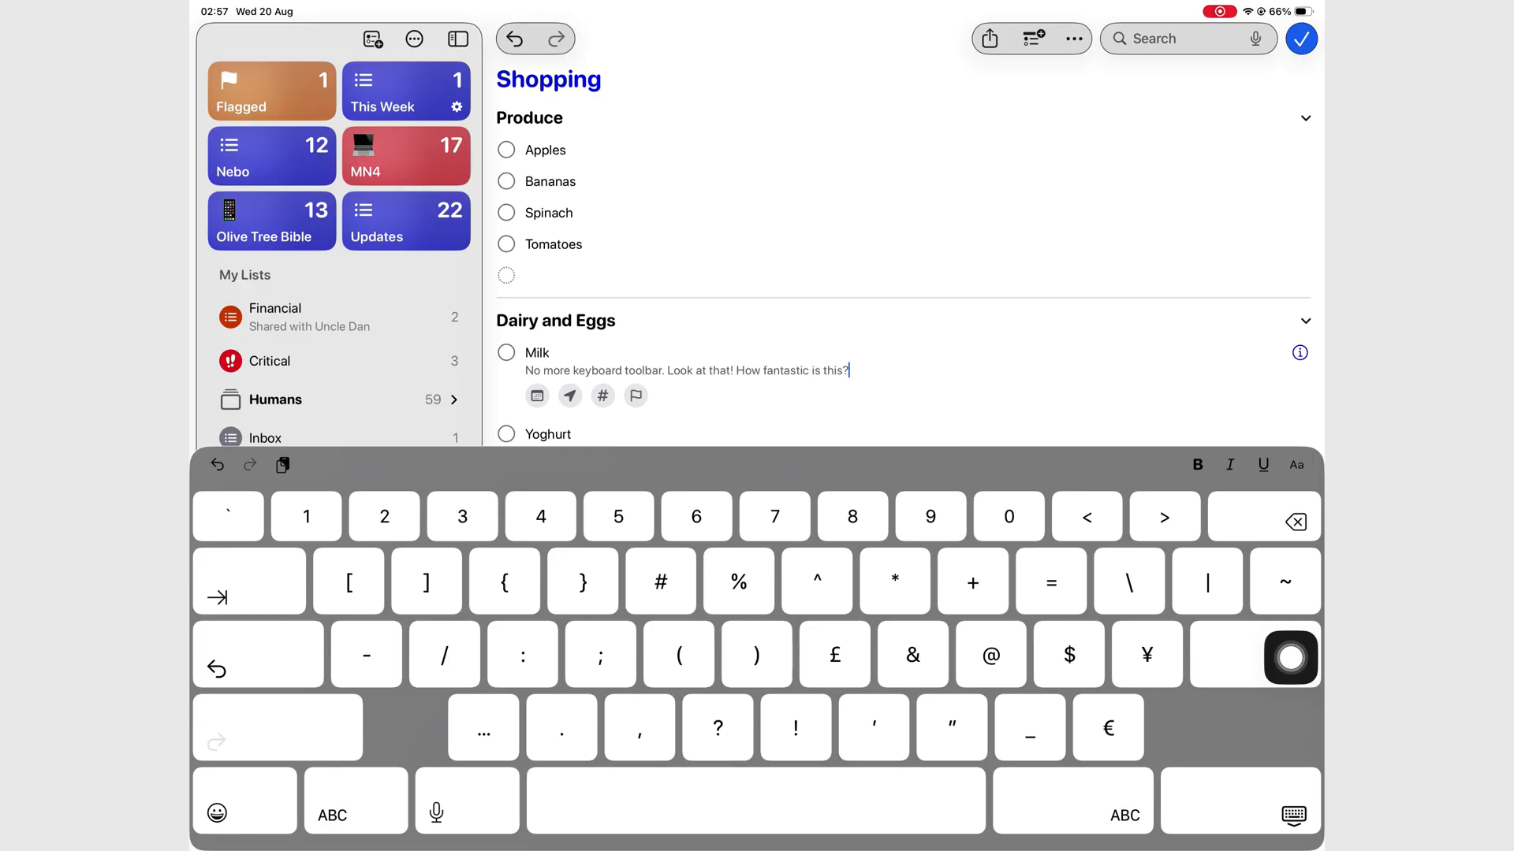
{"action": "left_click", "coordinate": [289, 670]}
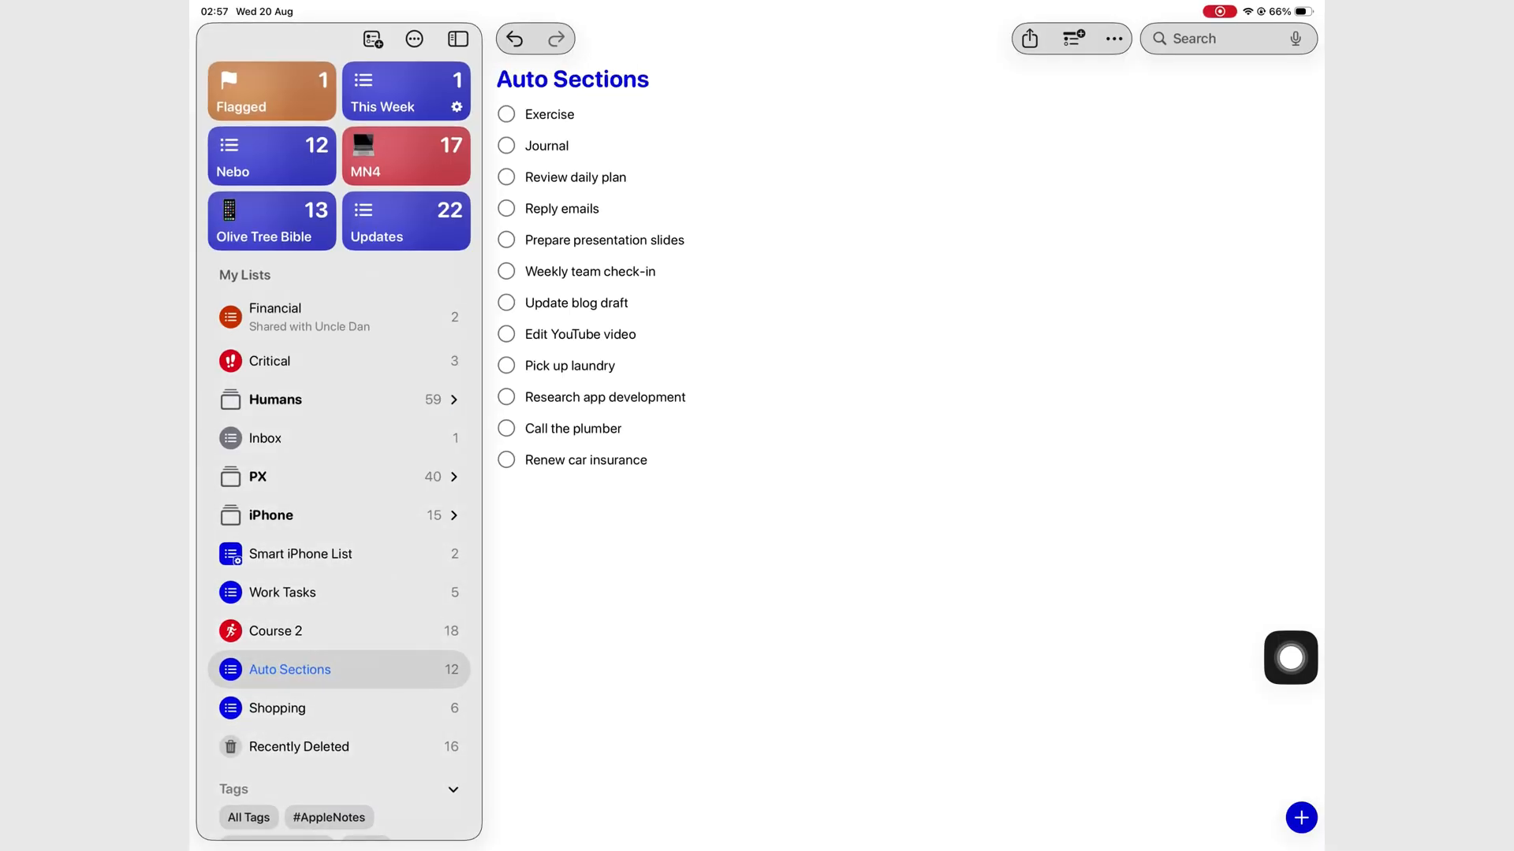
Auto-categorise Auto Sections and add 'Shoot video for YouTube' and 'Get a new planner'
{"action": "left_click", "coordinate": [1112, 39]}
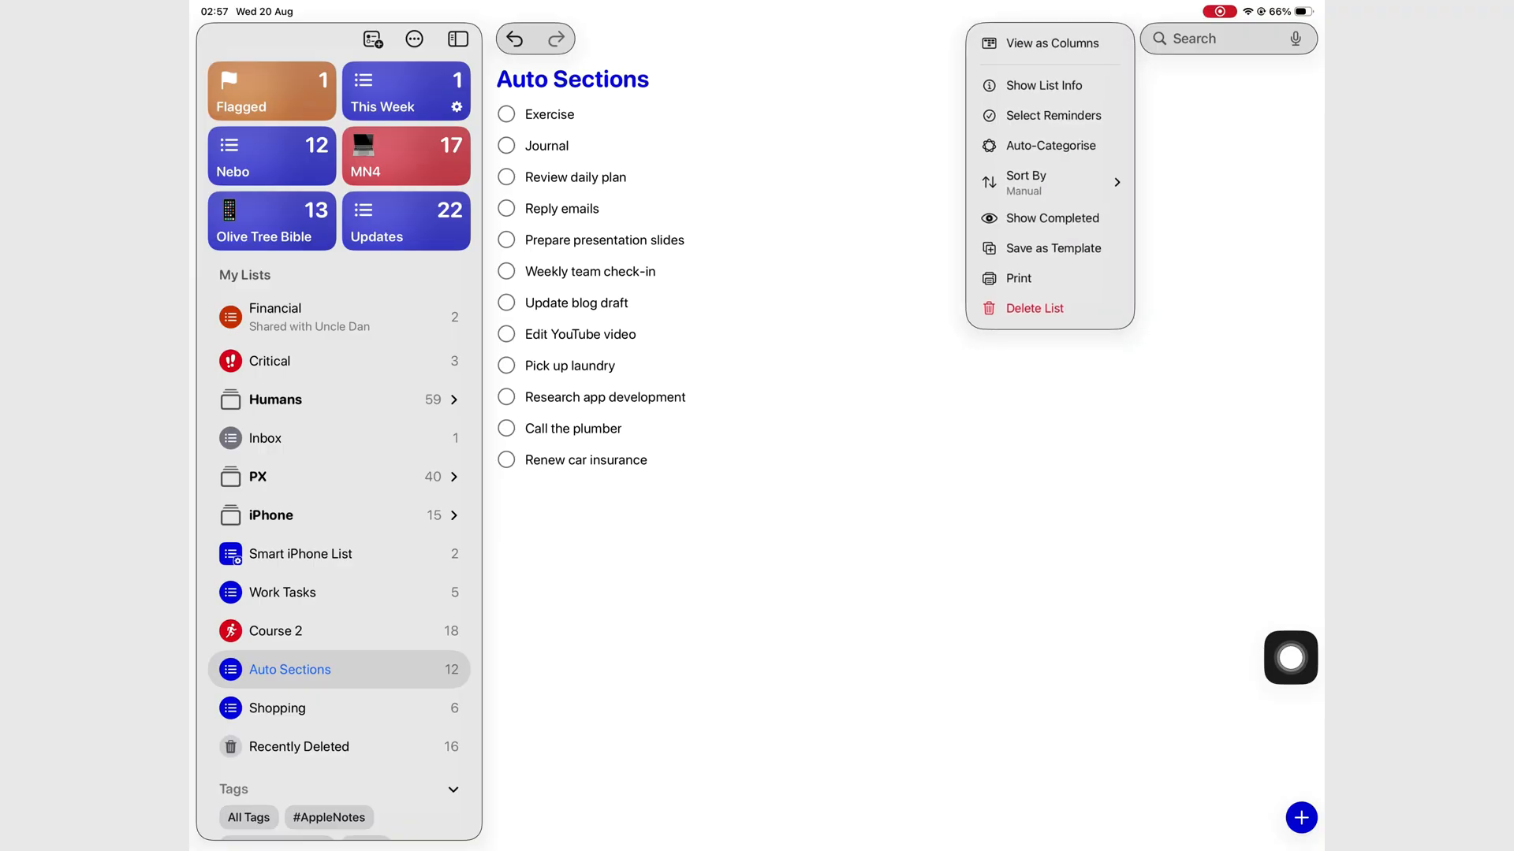
{"action": "left_click", "coordinate": [1112, 38]}
{"action": "type", "text": "Sh"}
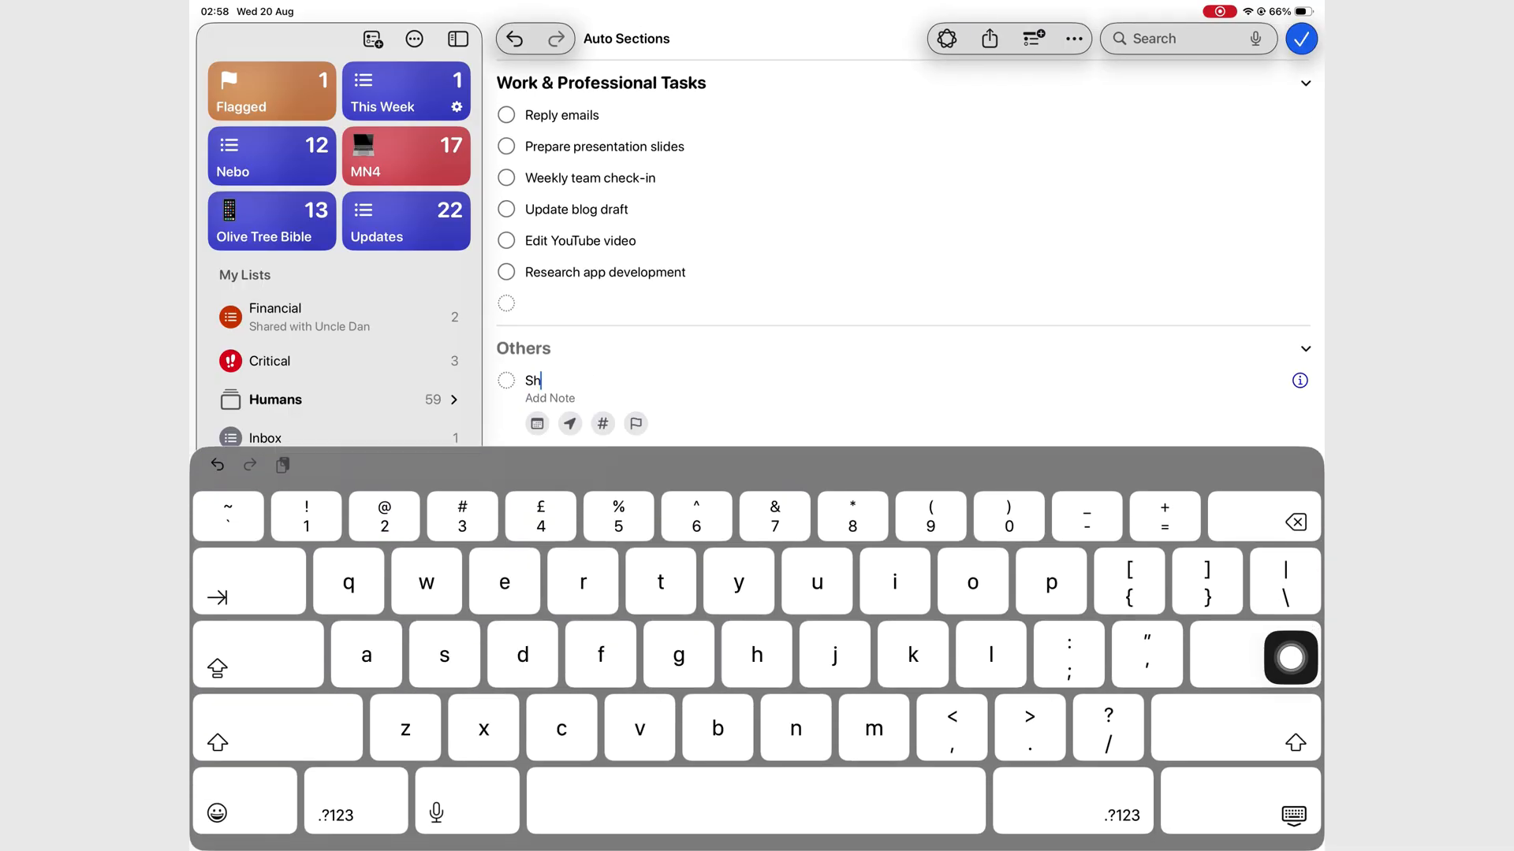
{"action": "type", "text": "oot. Ideo"}
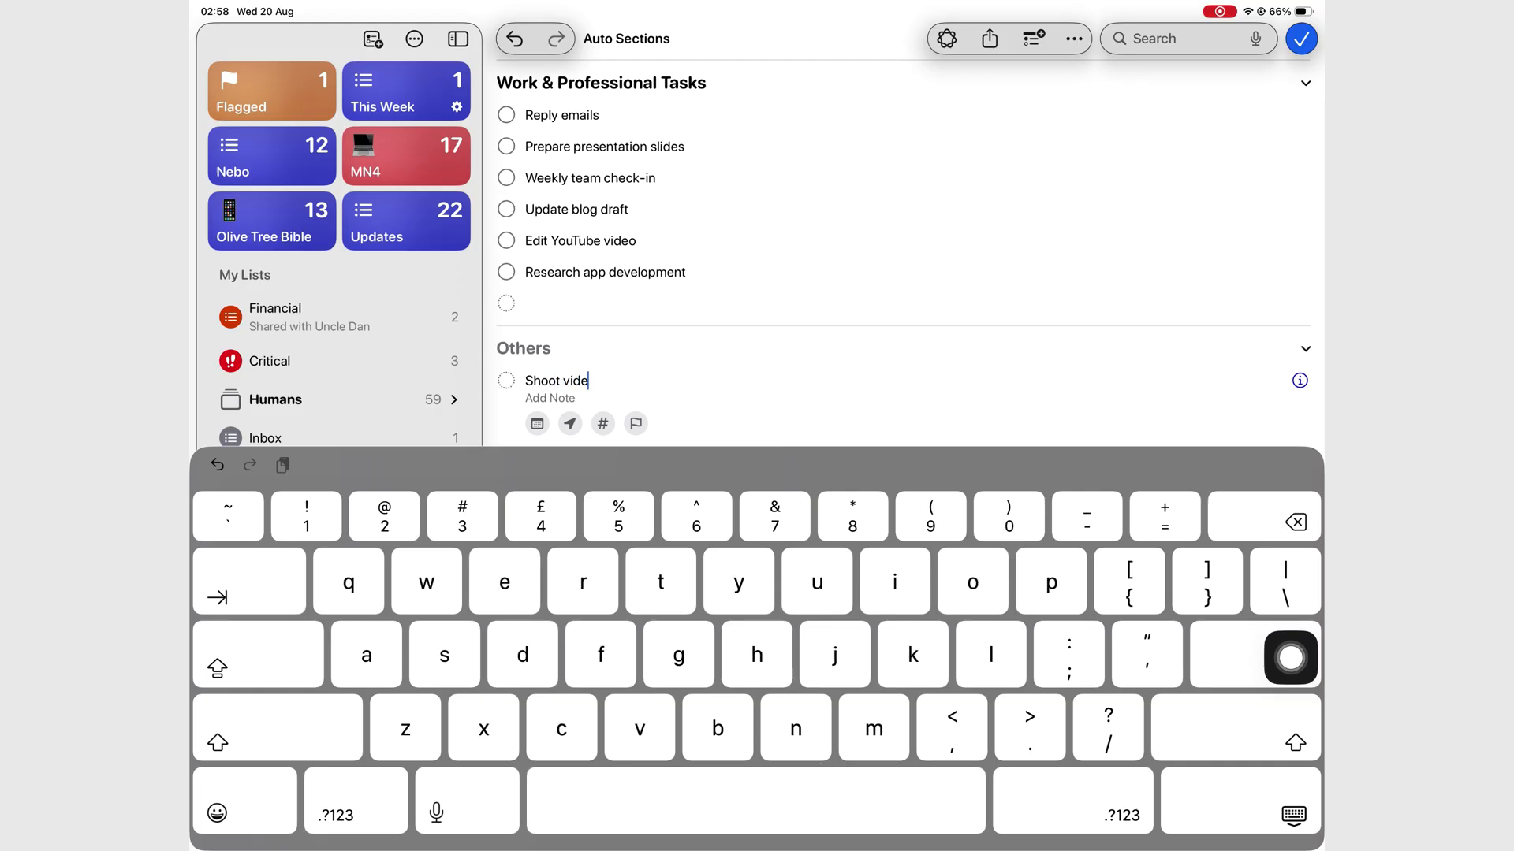
{"action": "type", "text": "o for YouTube"}
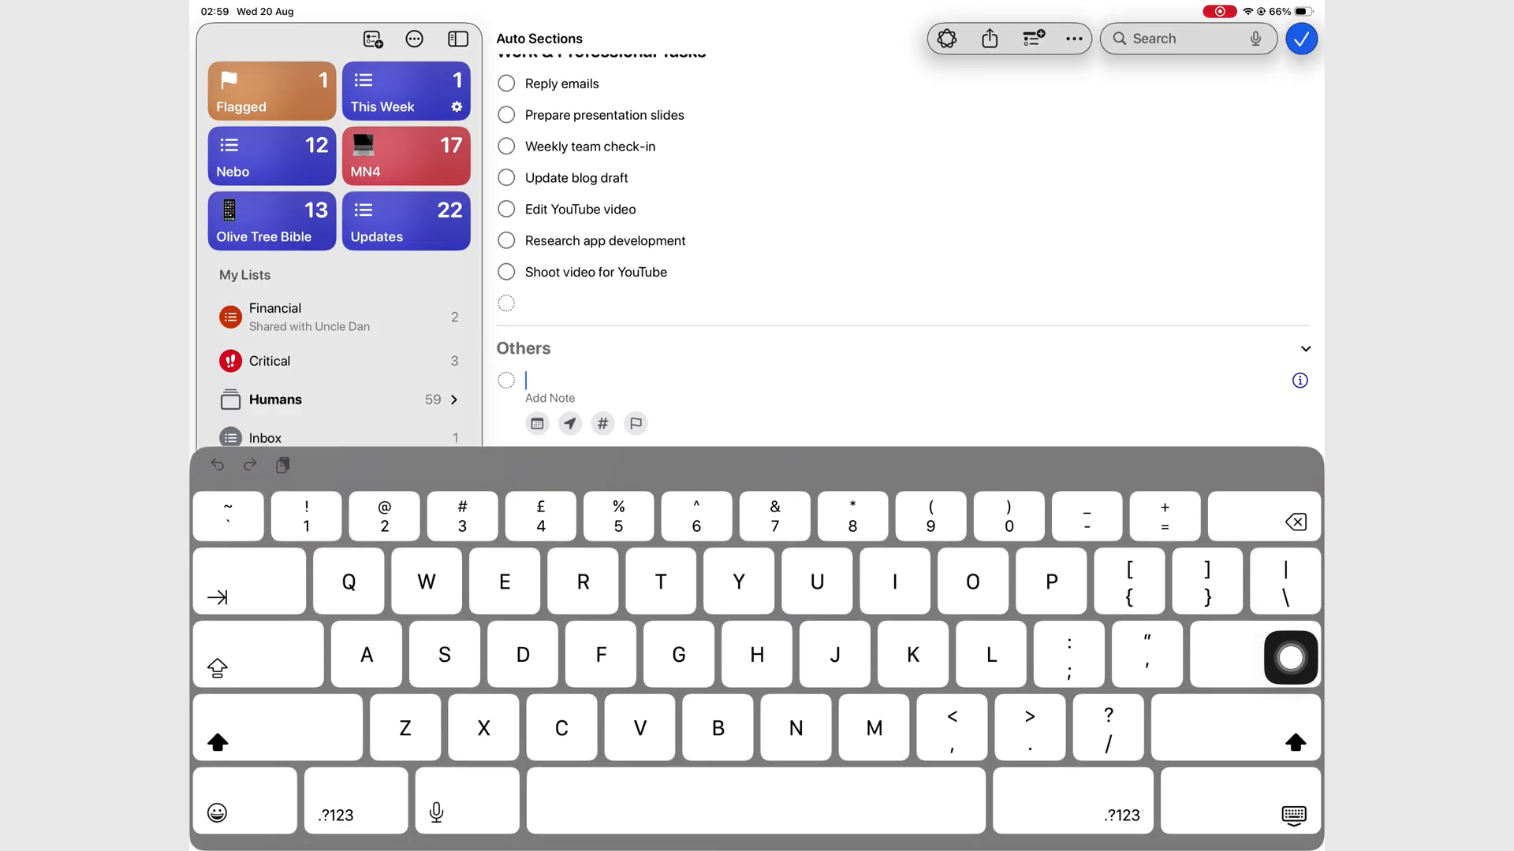
{"action": "type", "text": "Get a new planner"}
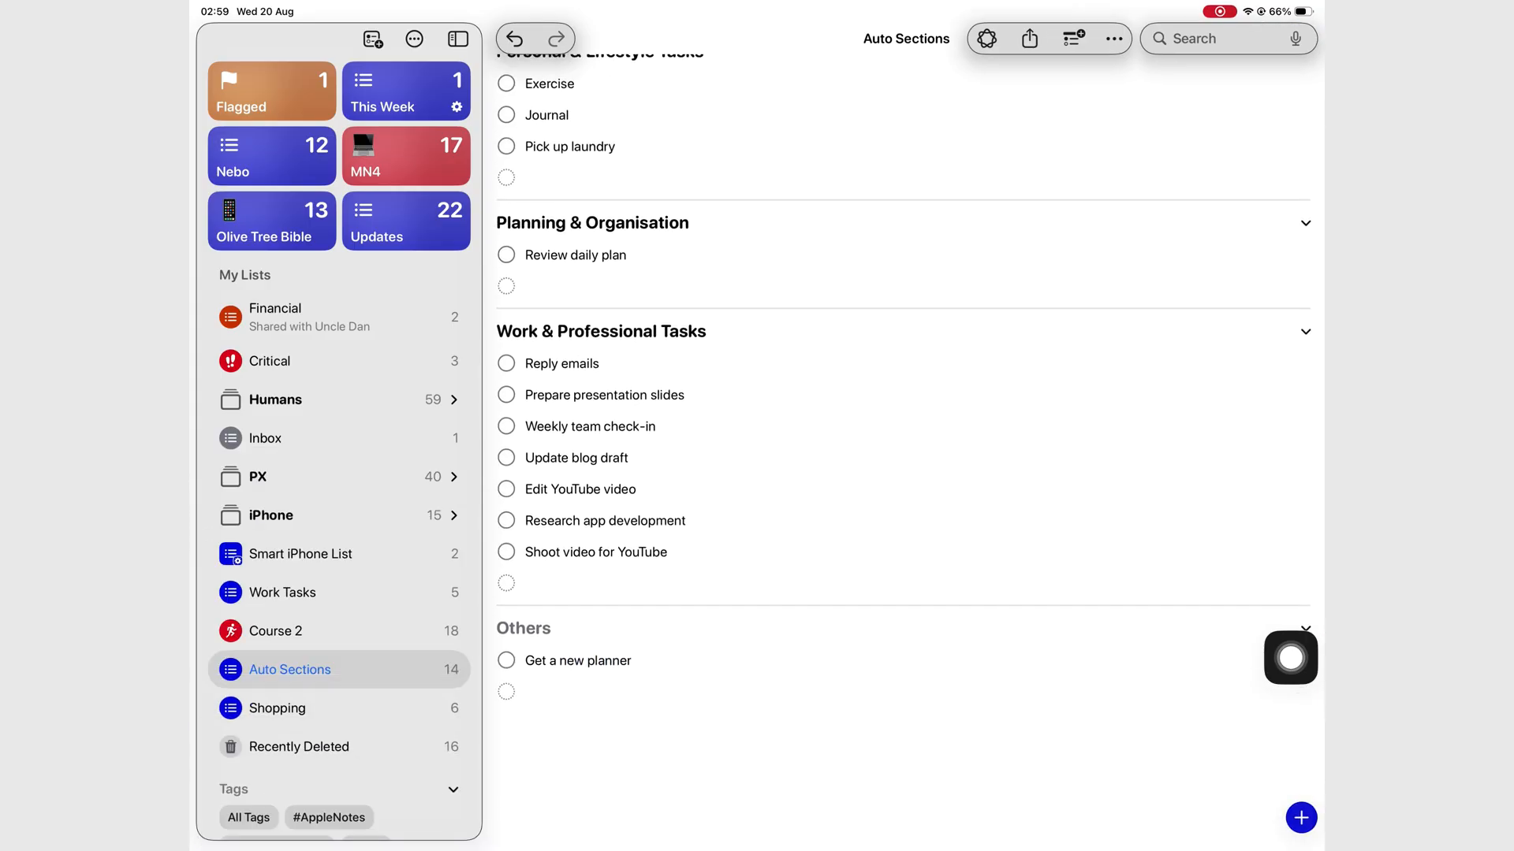
{"action": "left_click", "coordinate": [506, 661]}
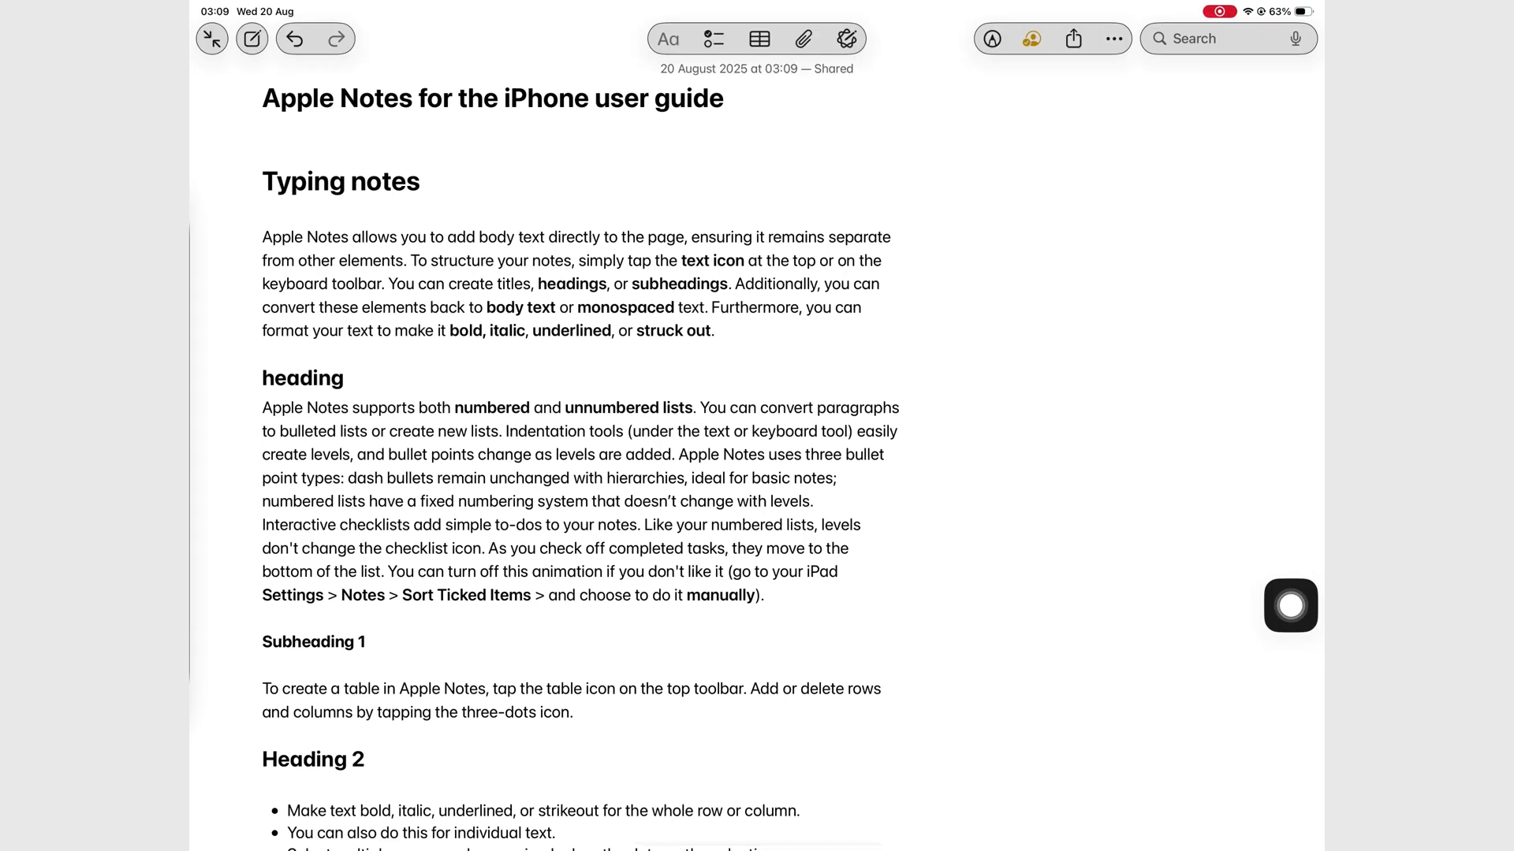
Share the user guide note to the Reminders Inbox list, including all suggested tasks
{"action": "left_click", "coordinate": [1071, 39]}
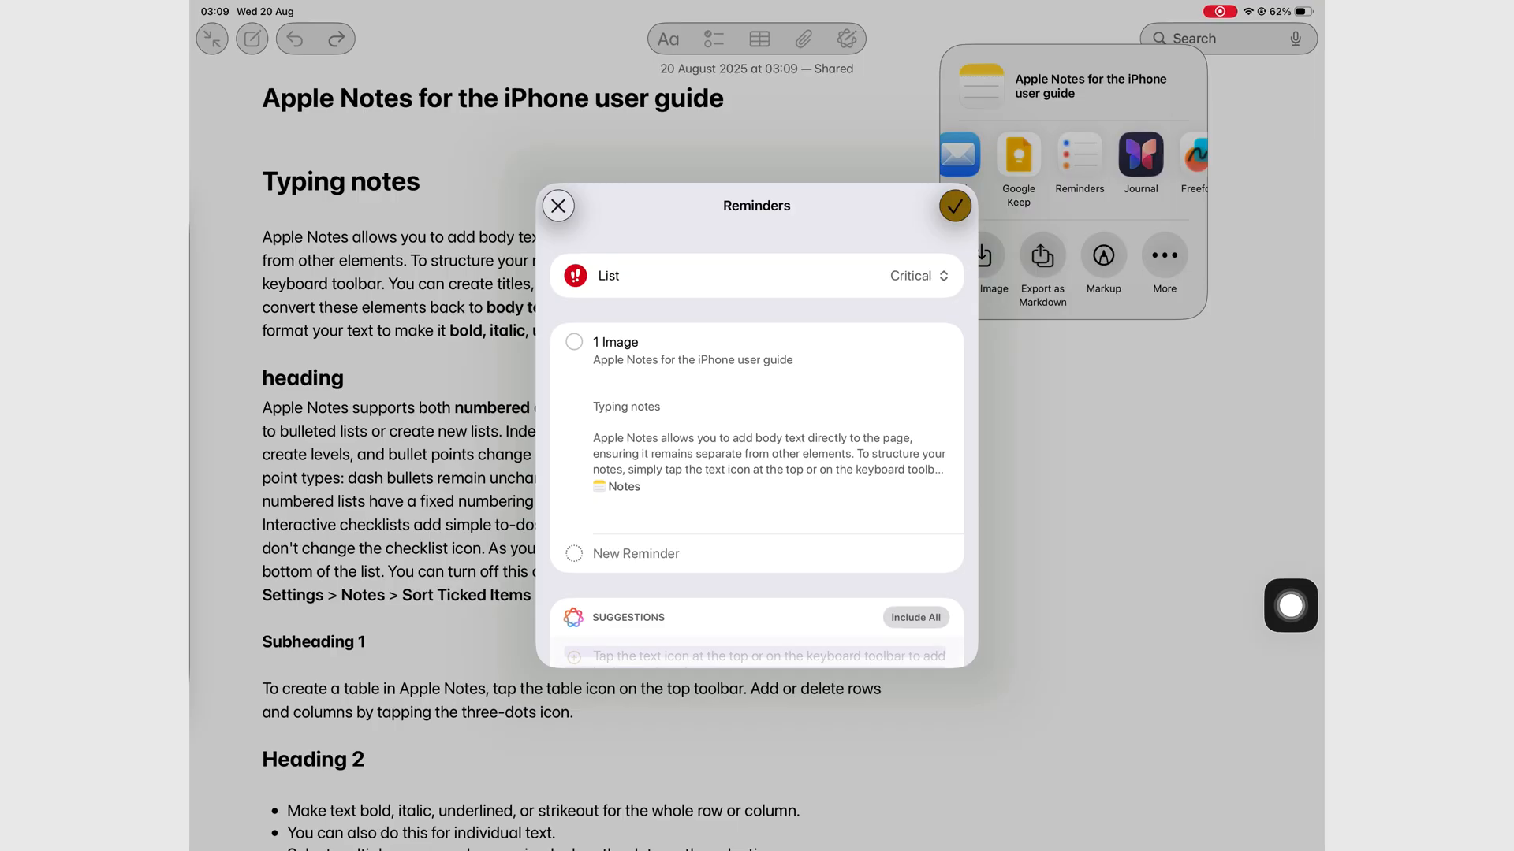
{"action": "left_click", "coordinate": [913, 276]}
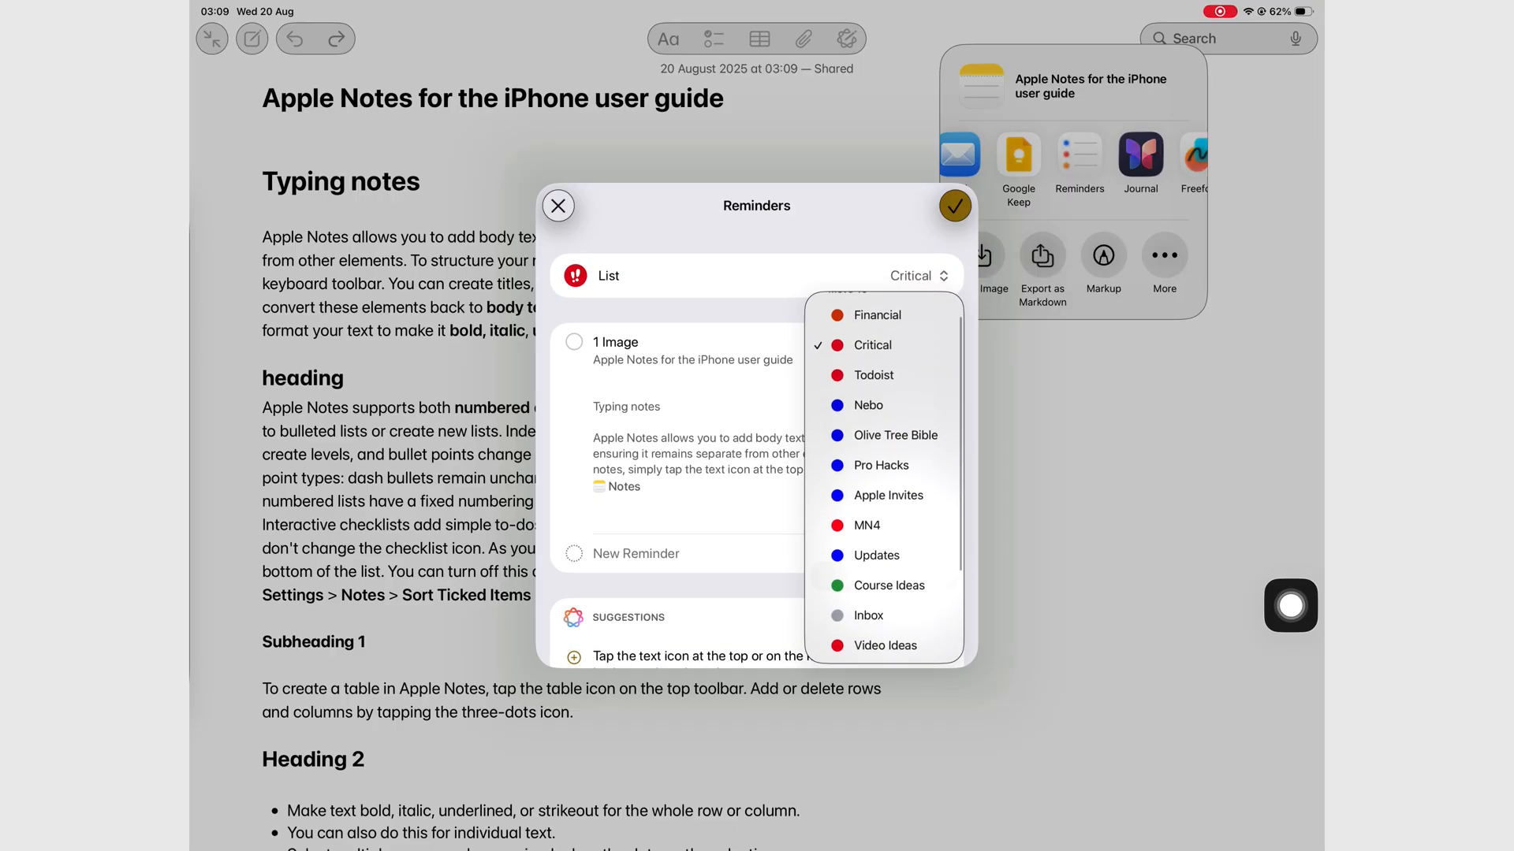
{"action": "left_click", "coordinate": [865, 615]}
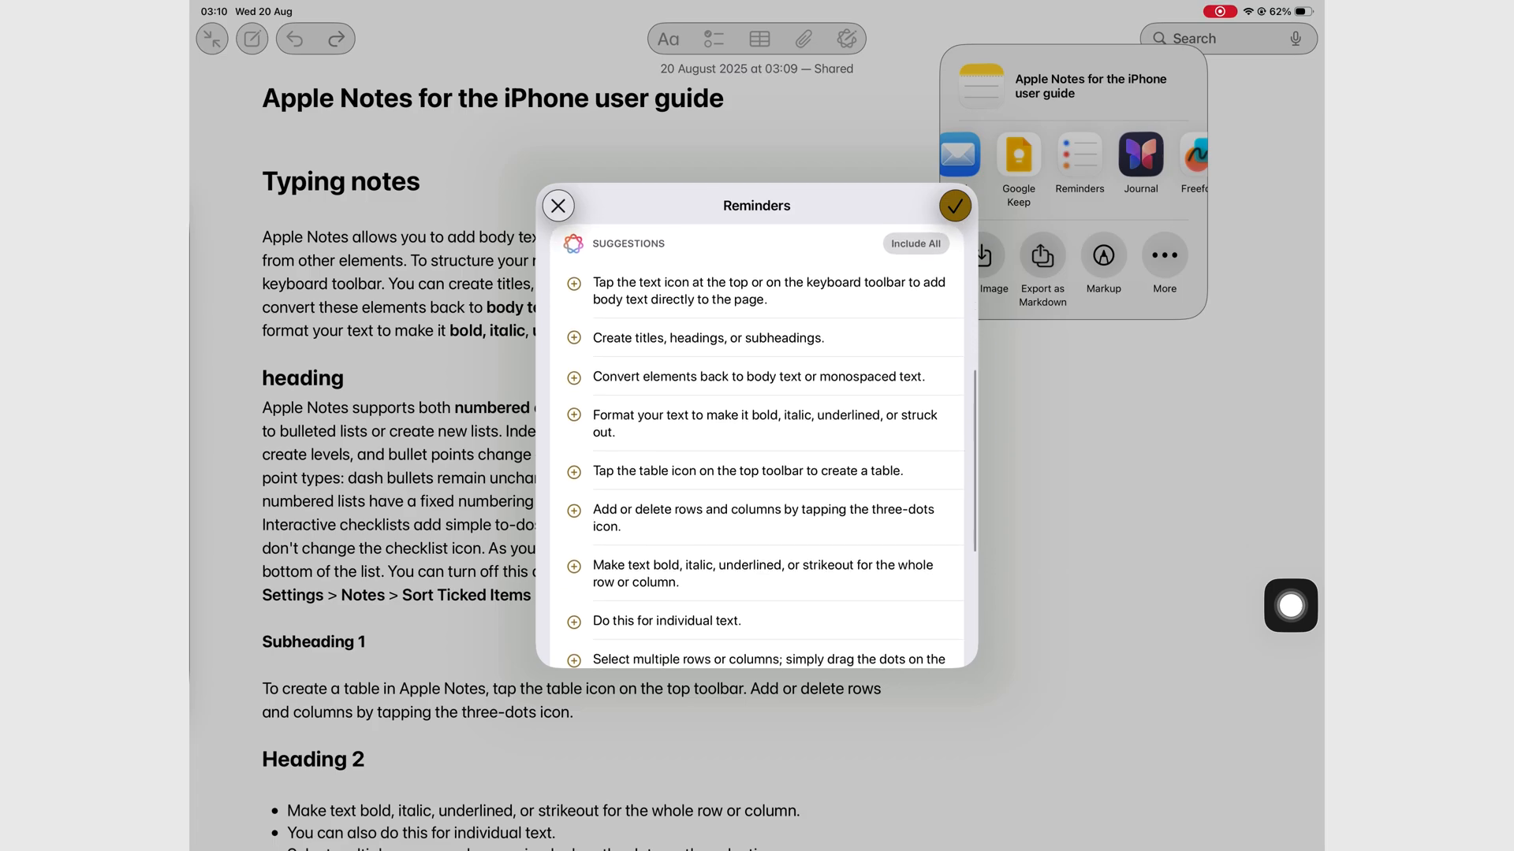
{"action": "scroll", "scroll_direction": "down", "scroll_amount": 3}
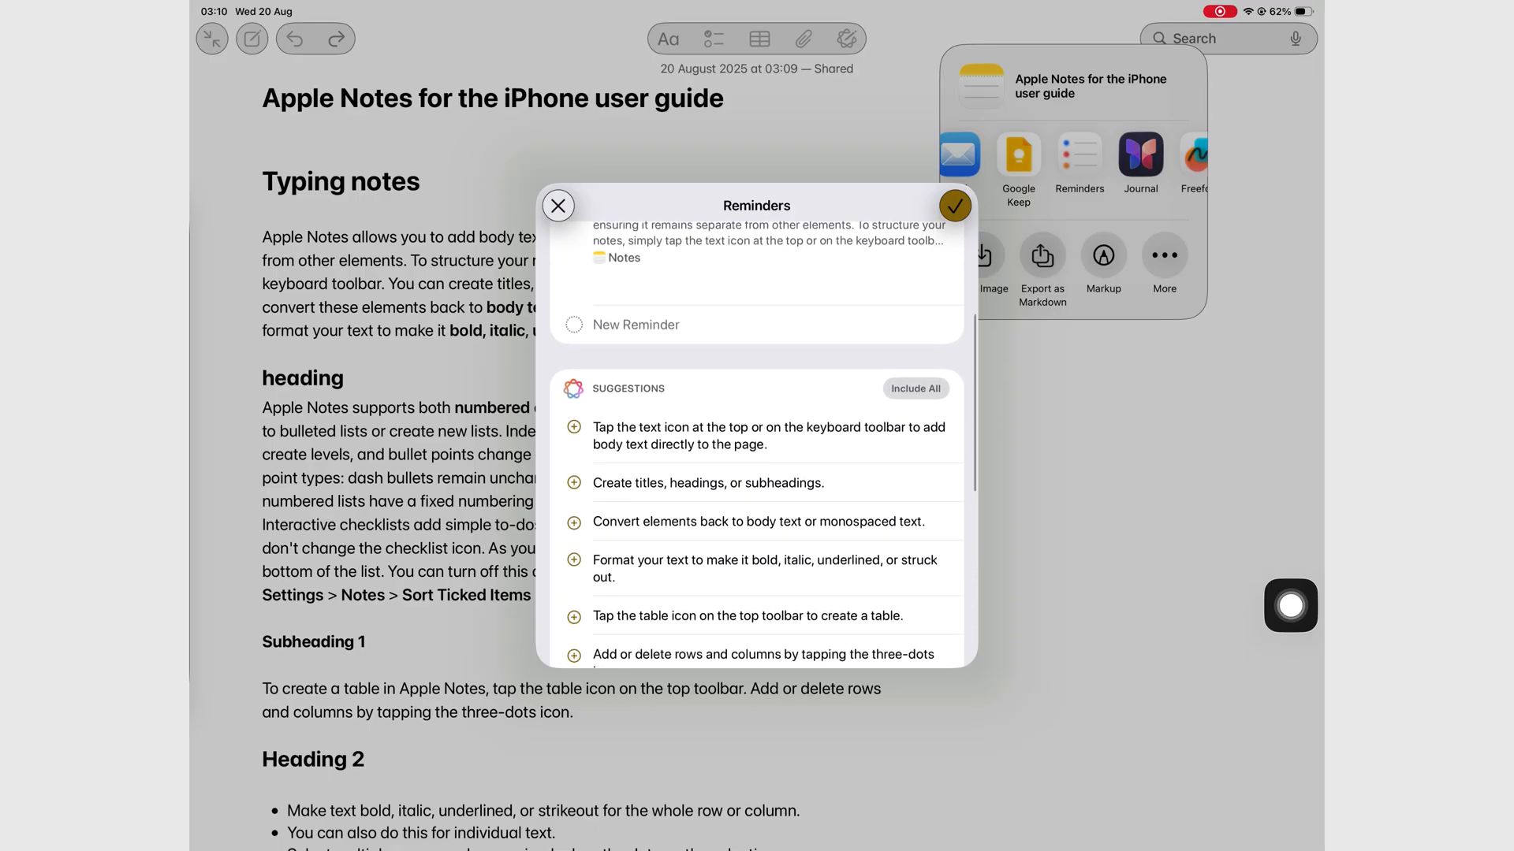
{"action": "left_click", "coordinate": [914, 387]}
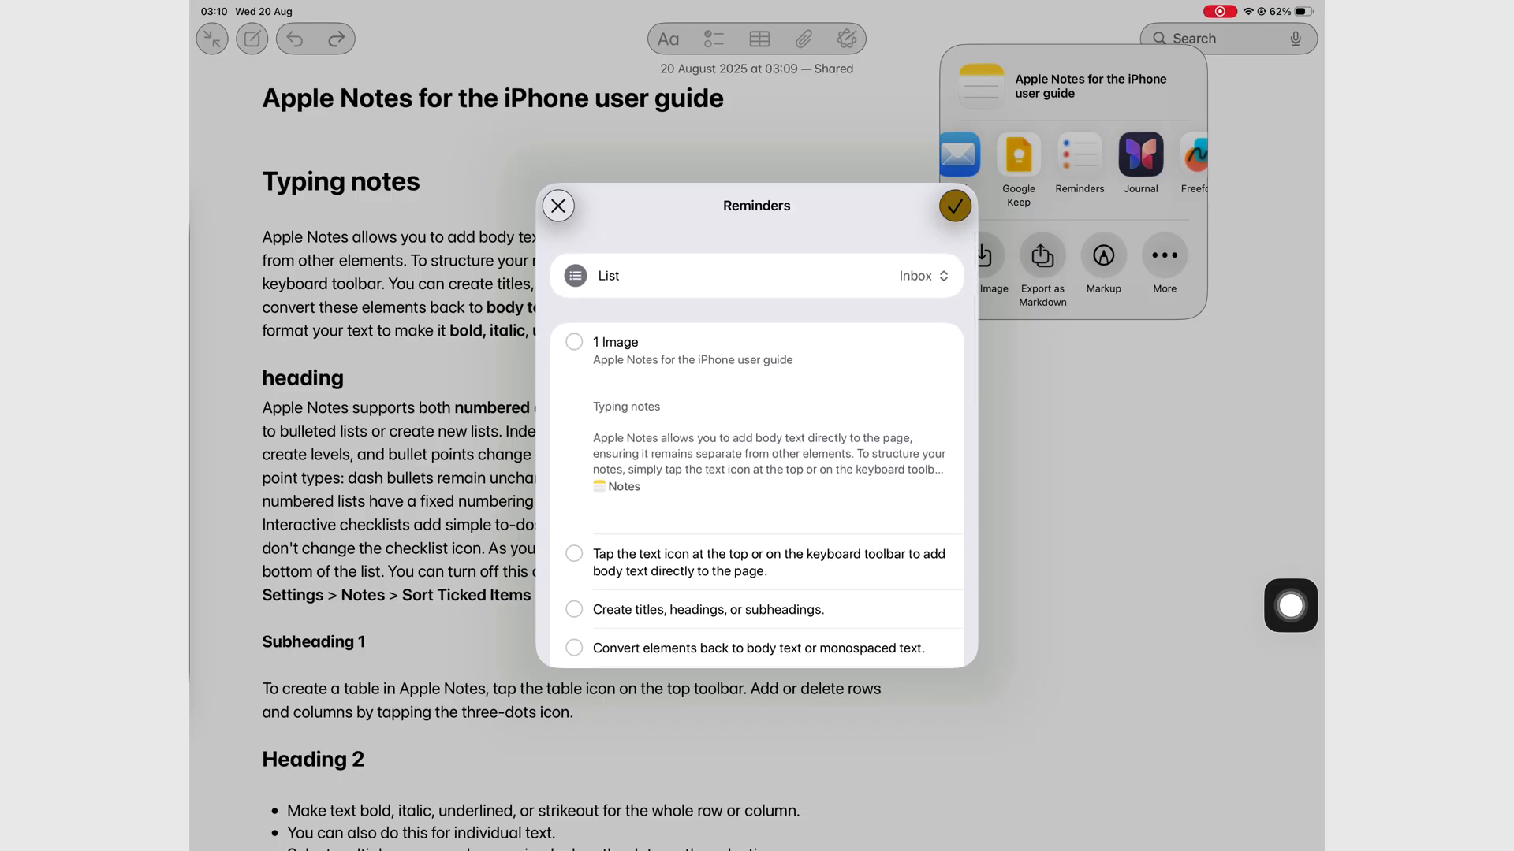
{"action": "left_click", "coordinate": [558, 206]}
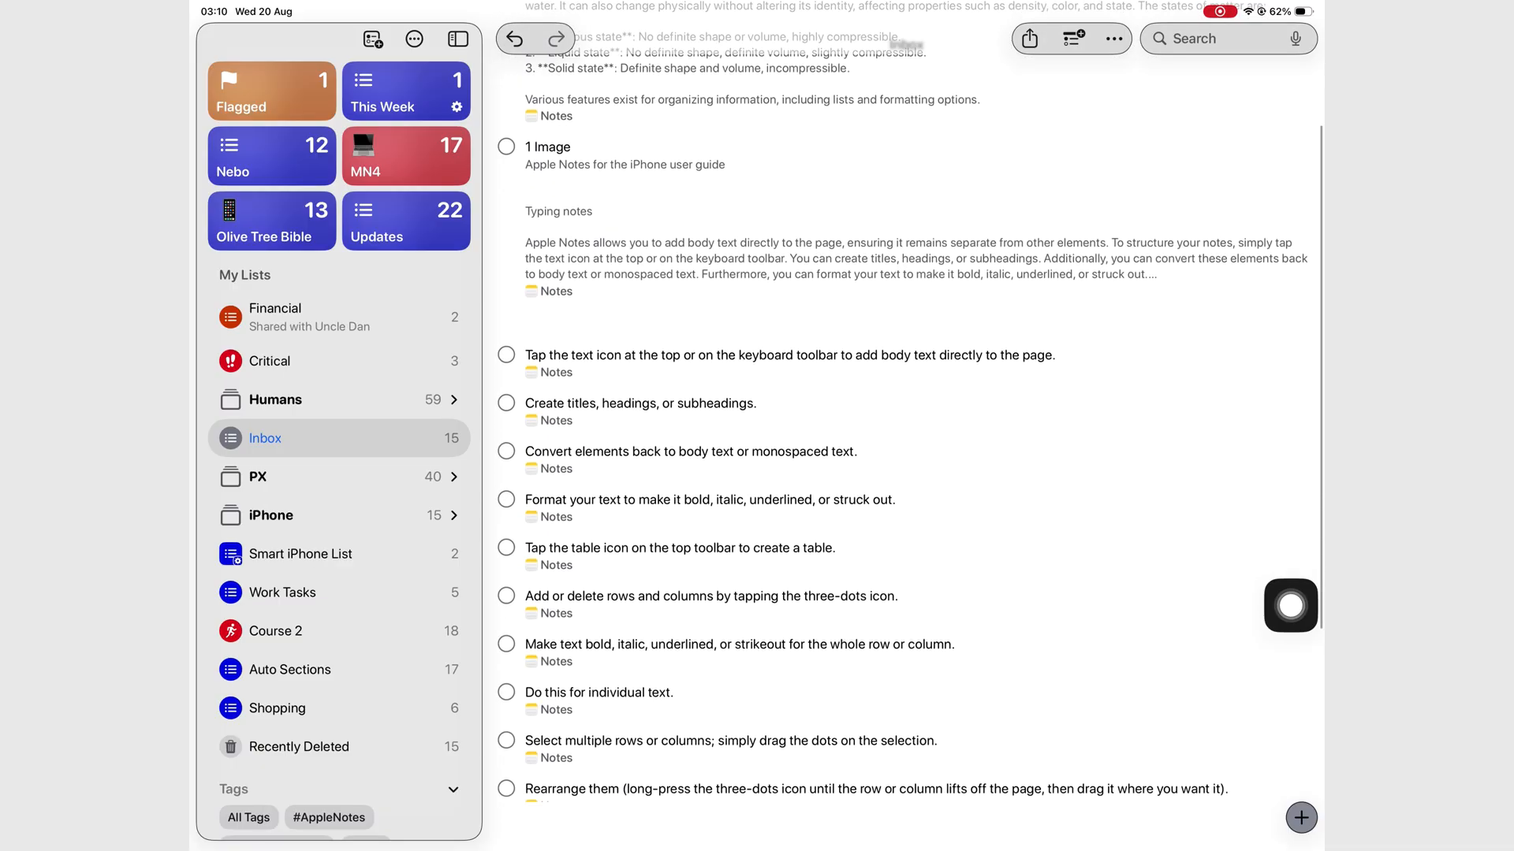
Scroll through the imported note reminders in the Inbox list
{"action": "scroll", "scroll_direction": "down", "scroll_amount": 3}
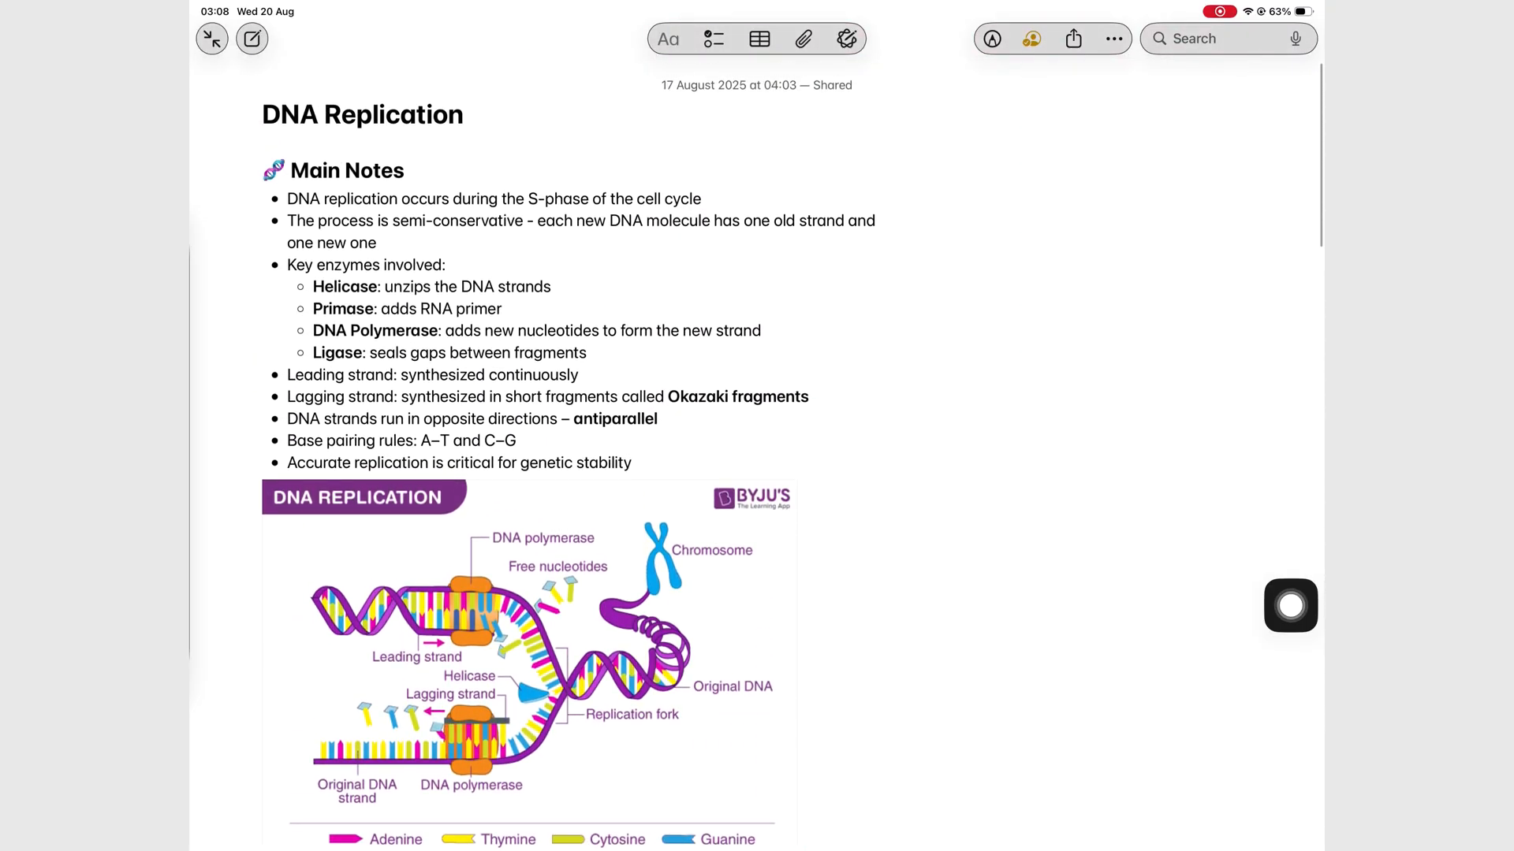
Send the Grocery list note to Reminders and scroll its suggestions
{"action": "left_click", "coordinate": [1073, 39]}
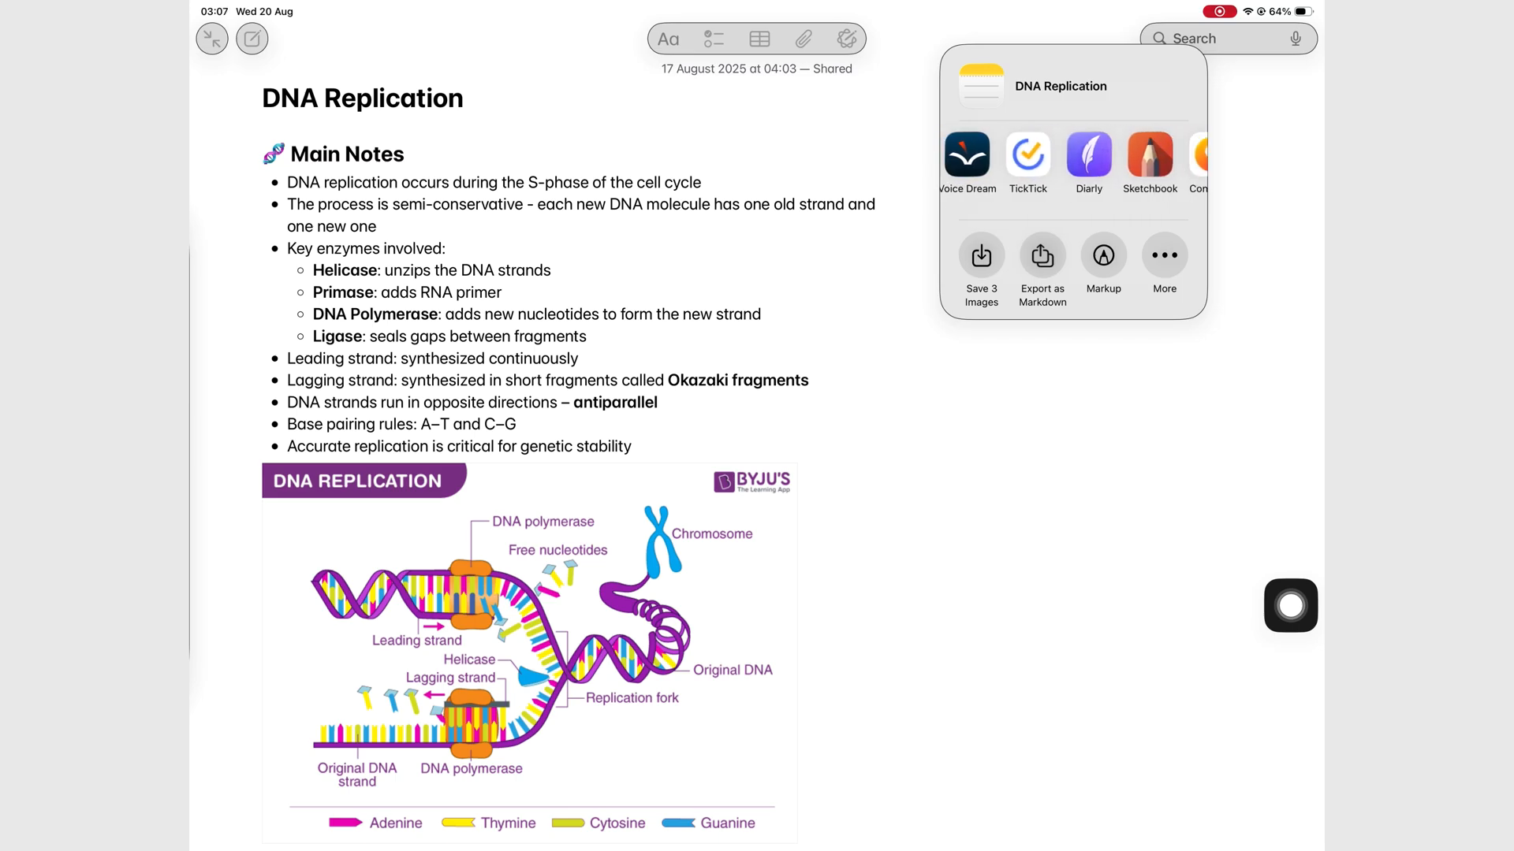
{"action": "scroll", "scroll_direction": "left", "scroll_amount": 3}
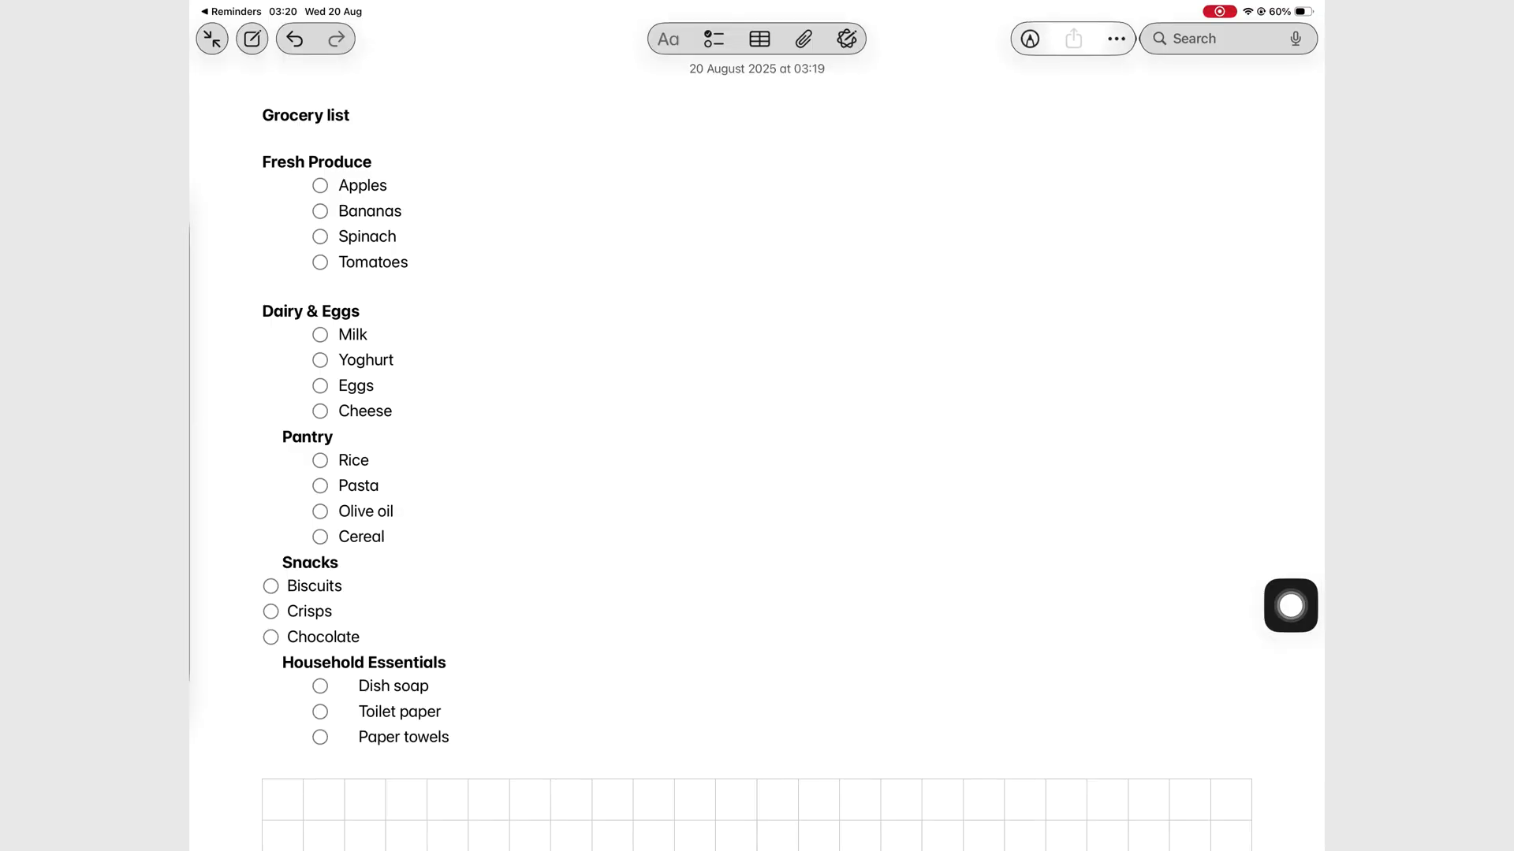
{"action": "left_click", "coordinate": [1072, 39]}
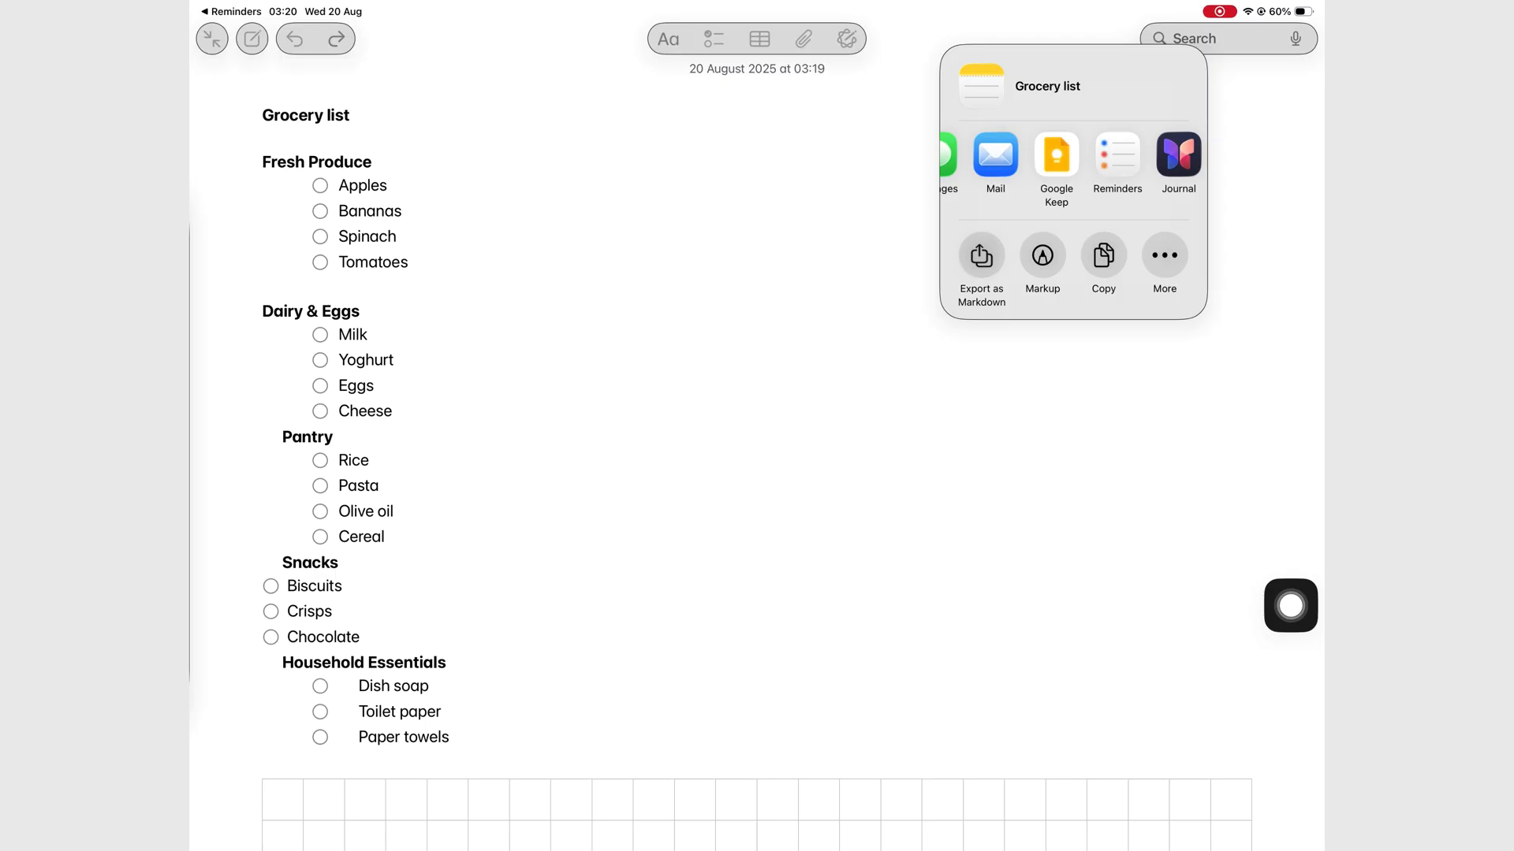
{"action": "left_click", "coordinate": [1117, 155]}
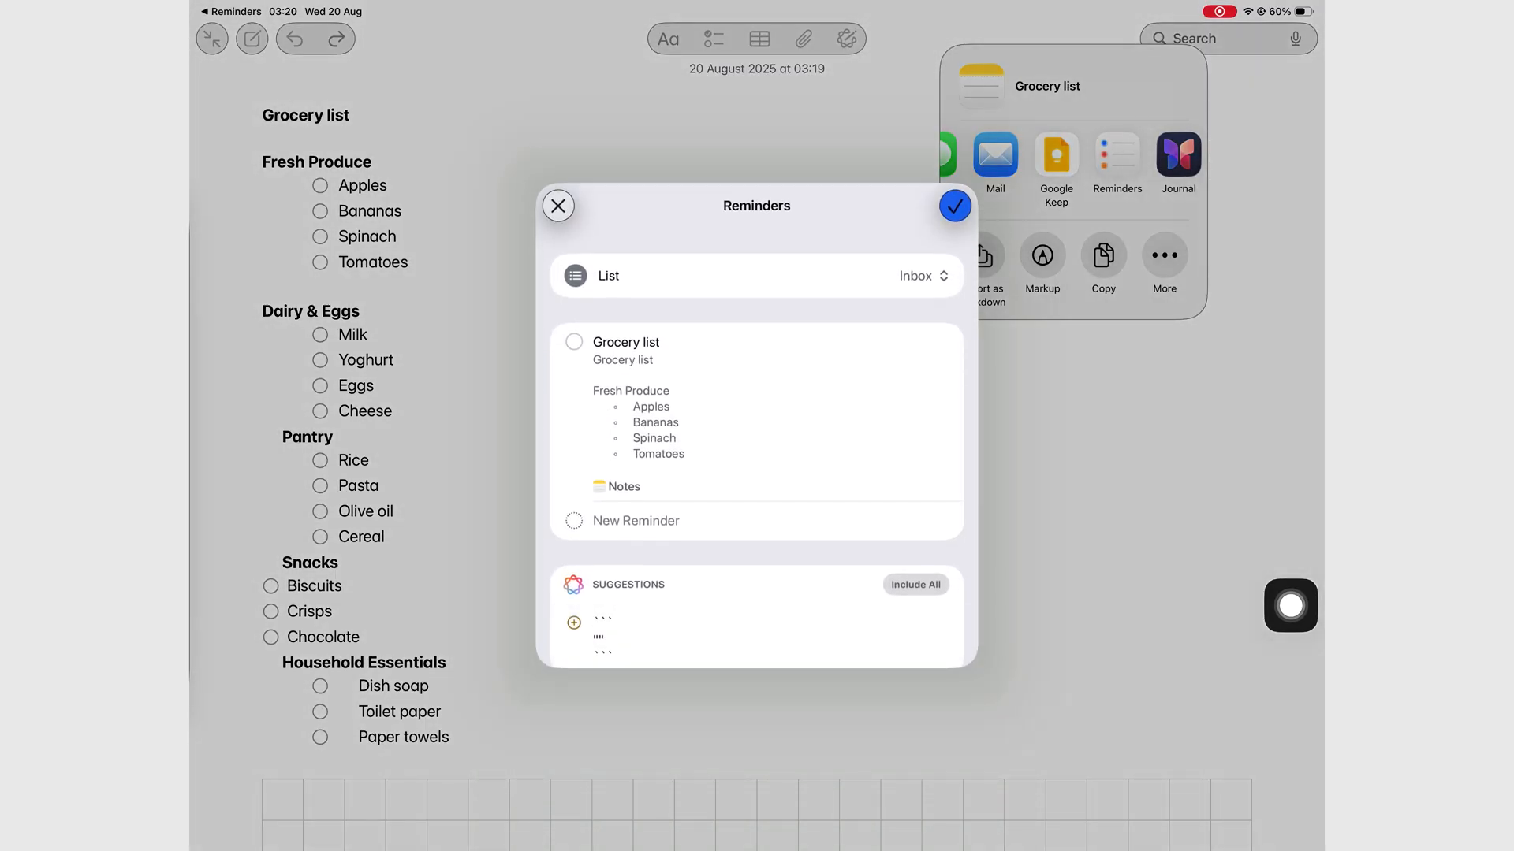
{"action": "scroll", "scroll_direction": "down", "scroll_amount": 3}
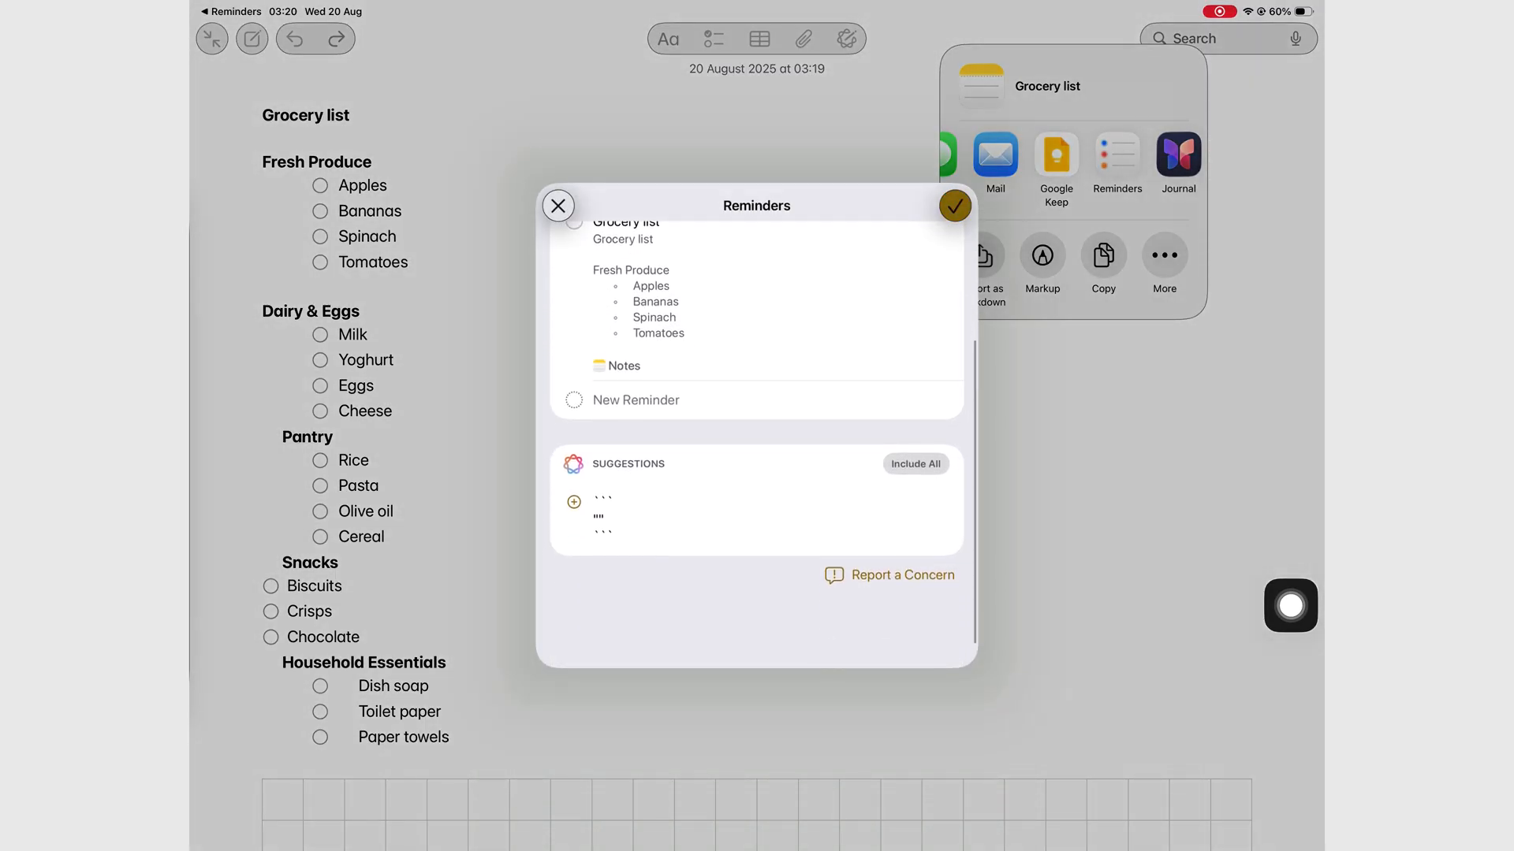